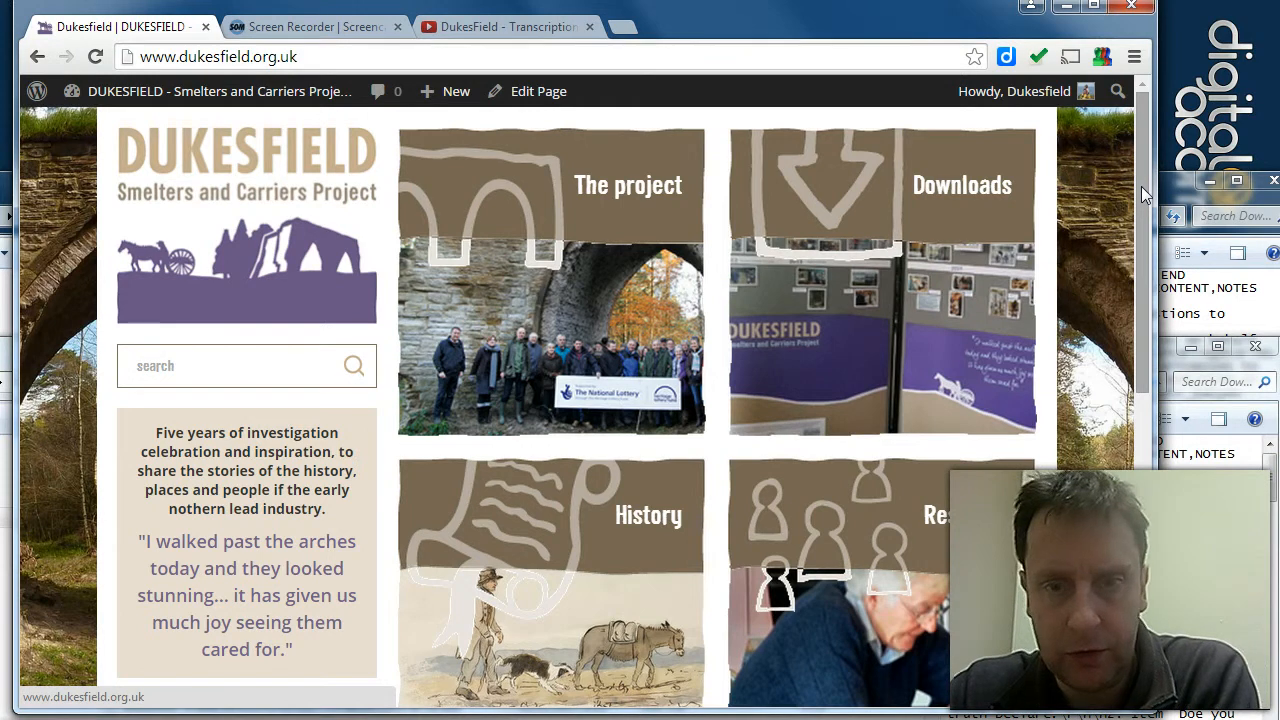
{"action": "mouse_move", "coordinate": [1038, 372]}
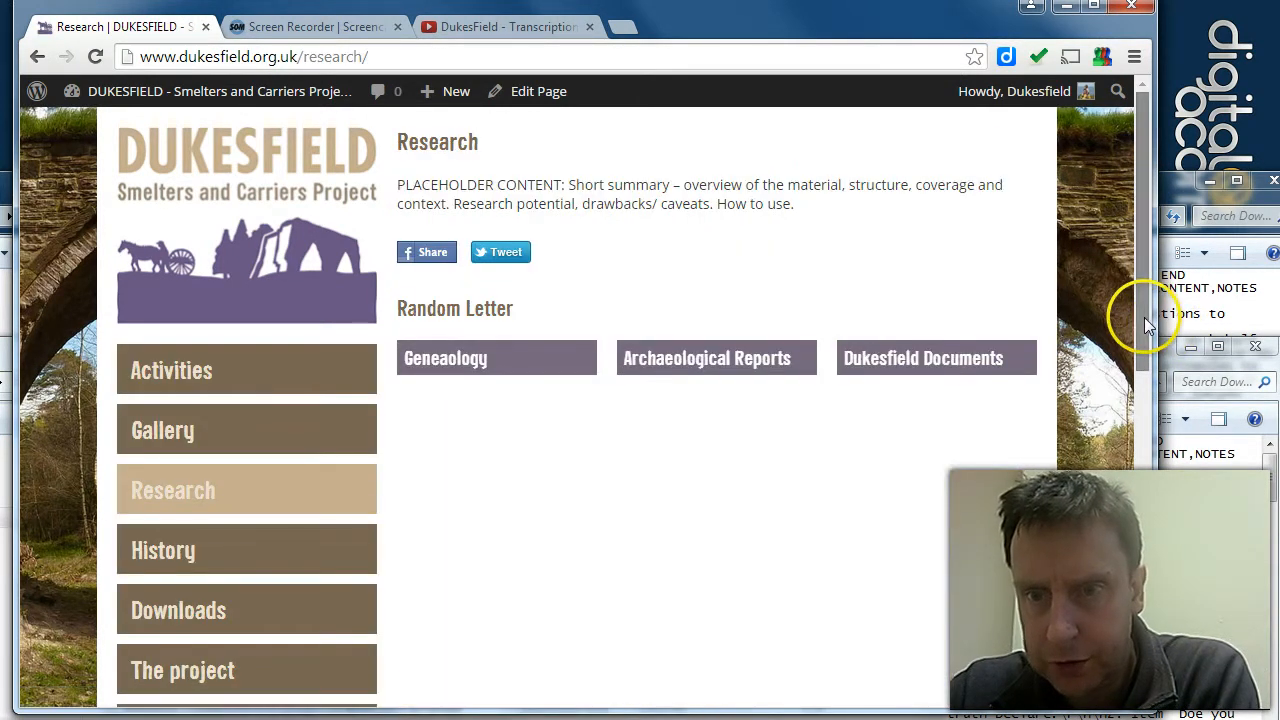
Navigate Dukesfield Documents and Documents and sources to reach the Northumberland Archives page.
{"action": "left_click", "coordinate": [923, 358]}
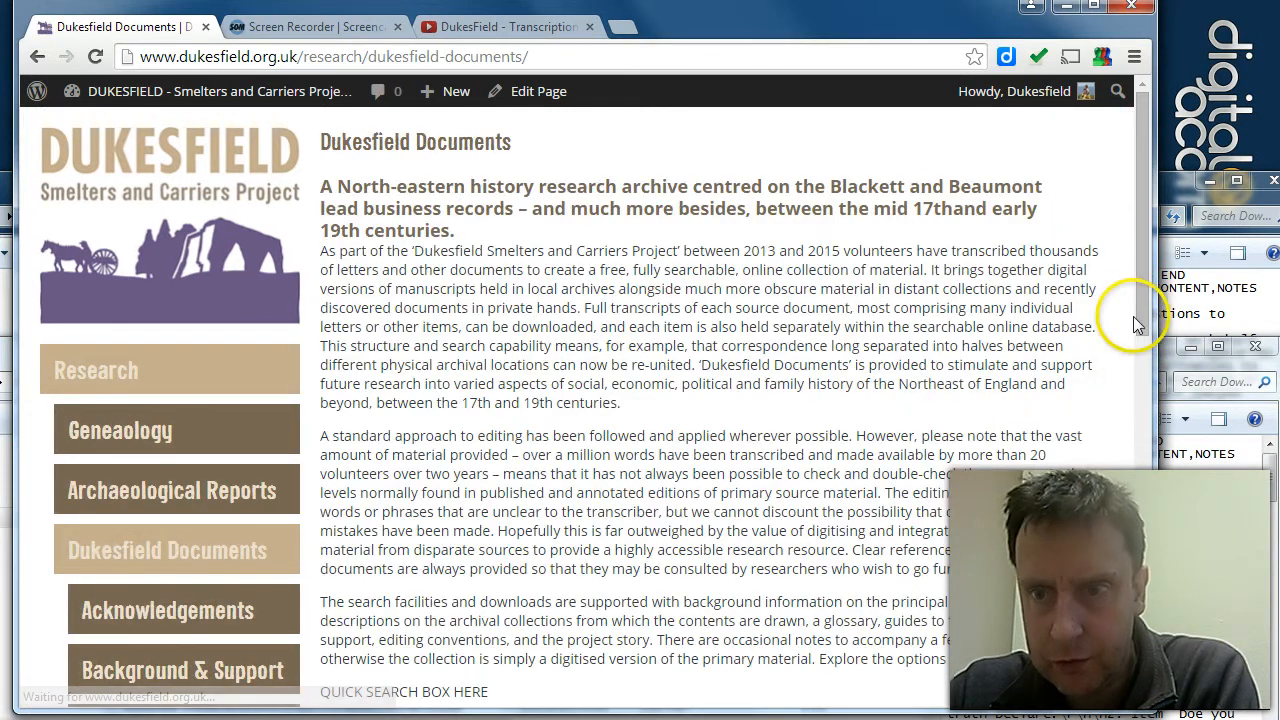
{"action": "scroll", "scroll_direction": "down", "scroll_amount": 3}
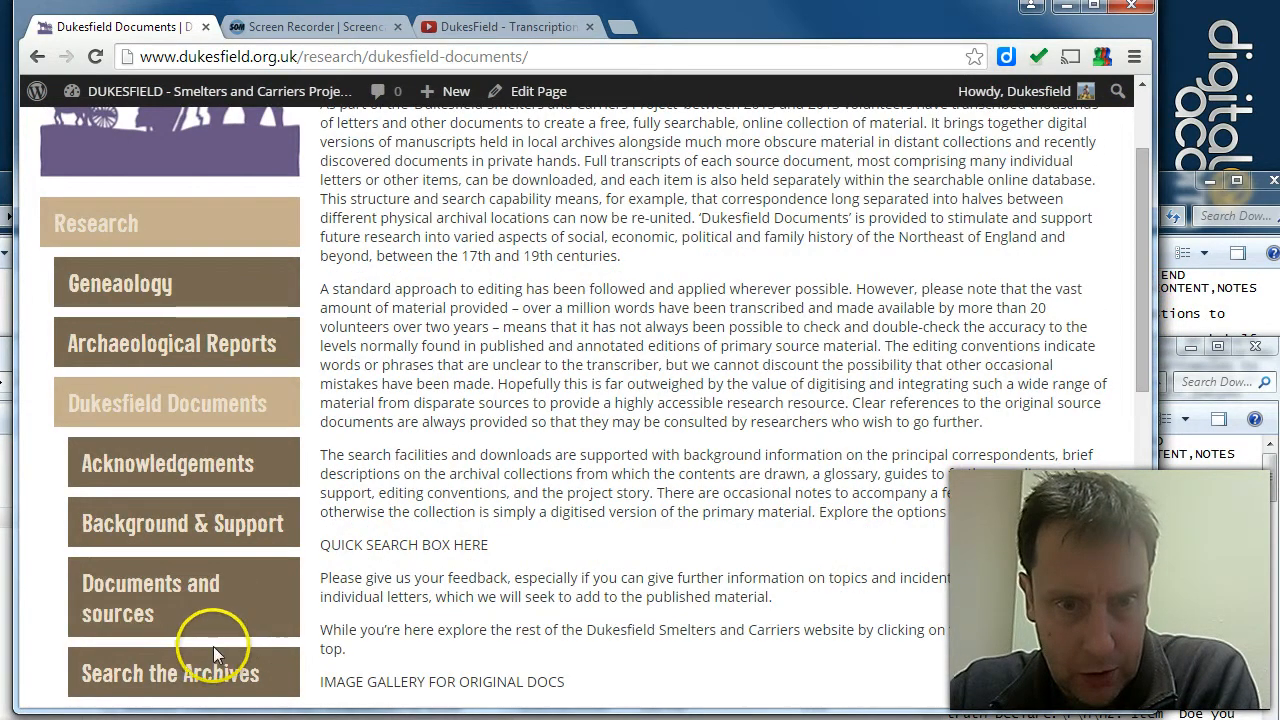
{"action": "left_click", "coordinate": [150, 598]}
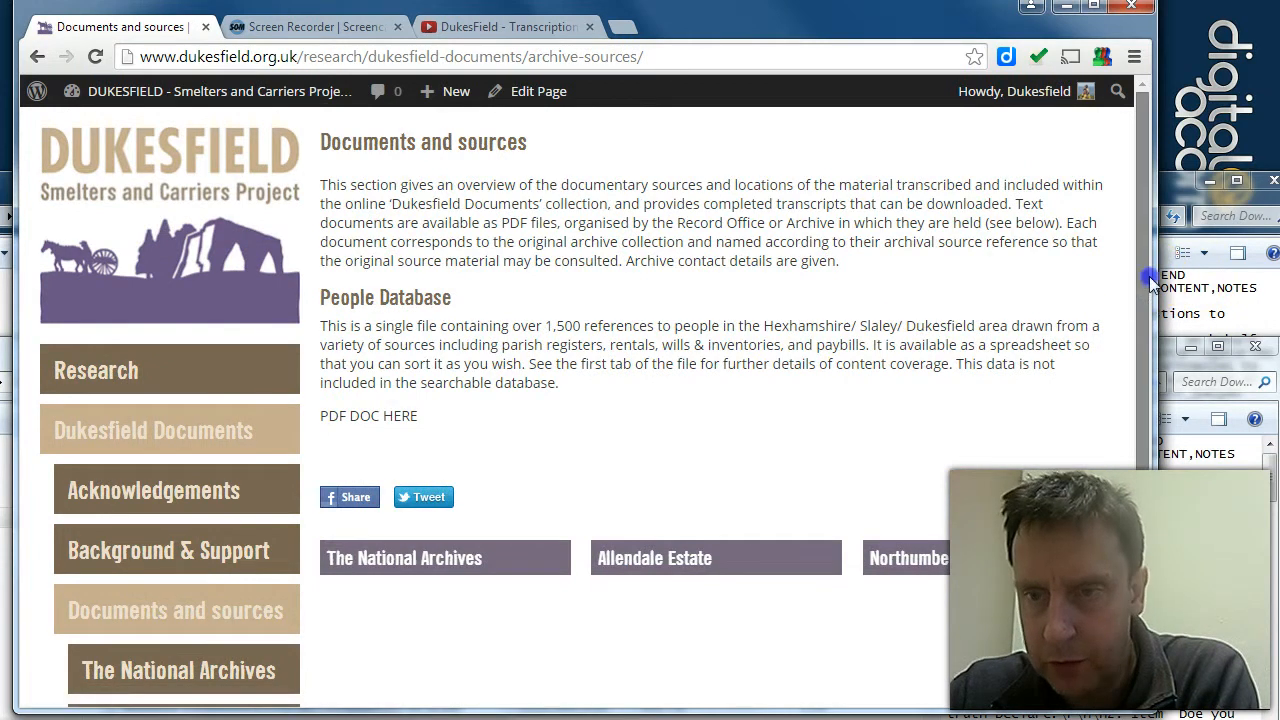
{"action": "scroll", "scroll_direction": "down", "scroll_amount": 3}
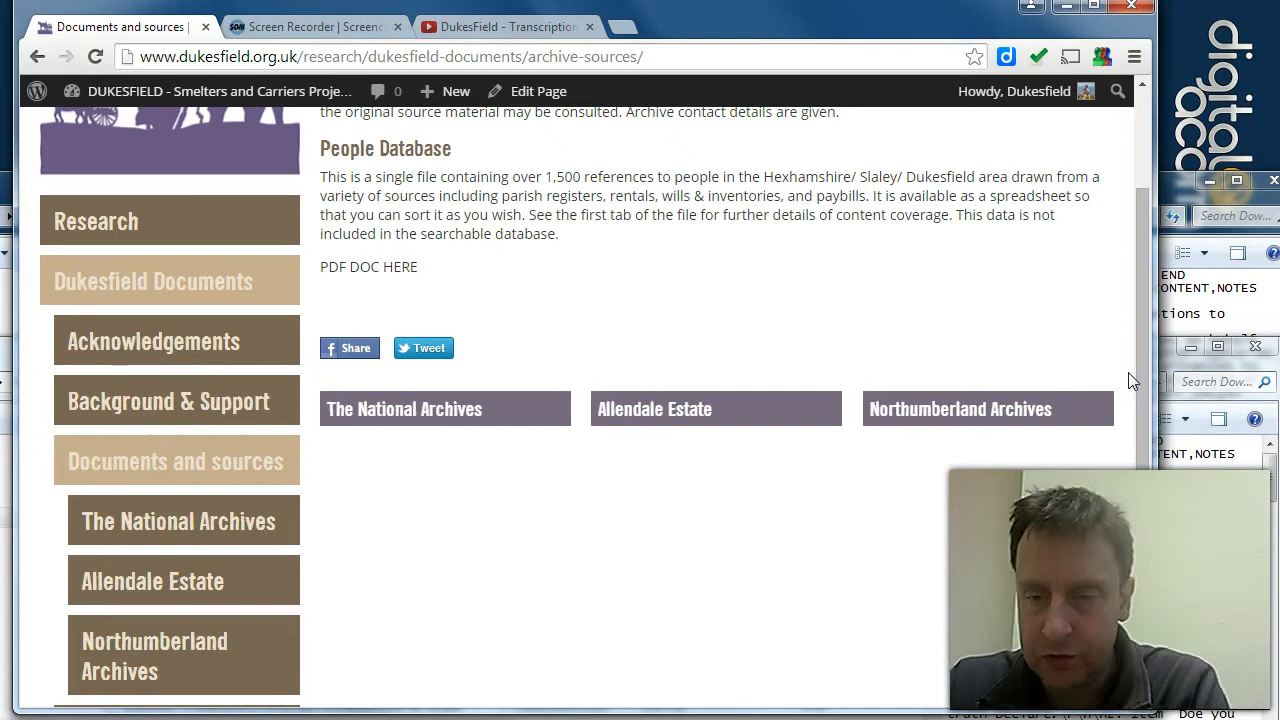
{"action": "mouse_move", "coordinate": [994, 420]}
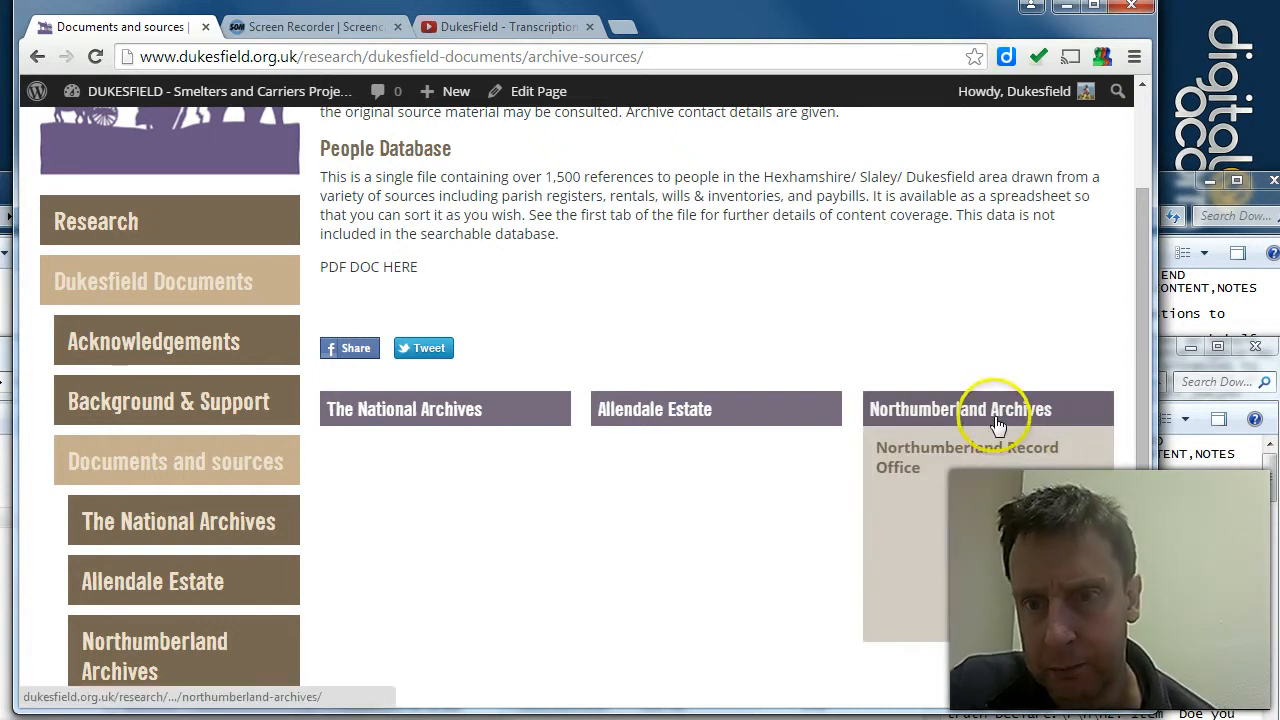
{"action": "left_click", "coordinate": [959, 409]}
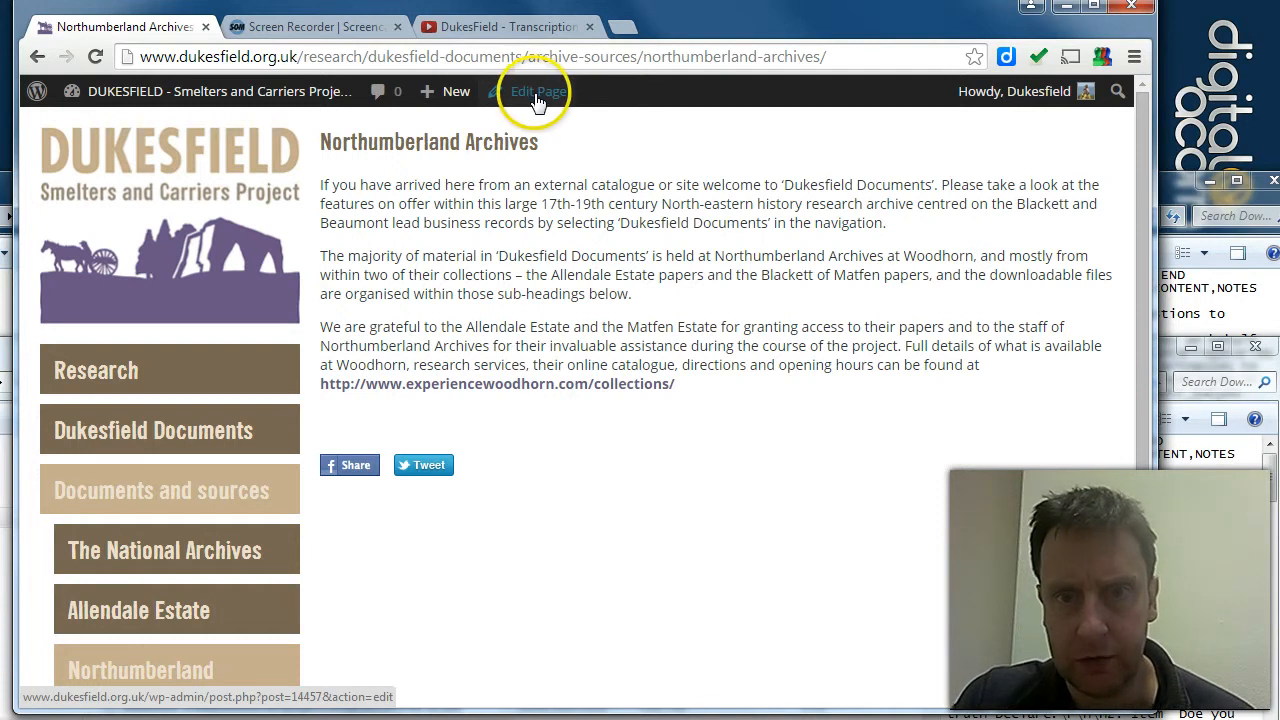
{"action": "left_click", "coordinate": [538, 91]}
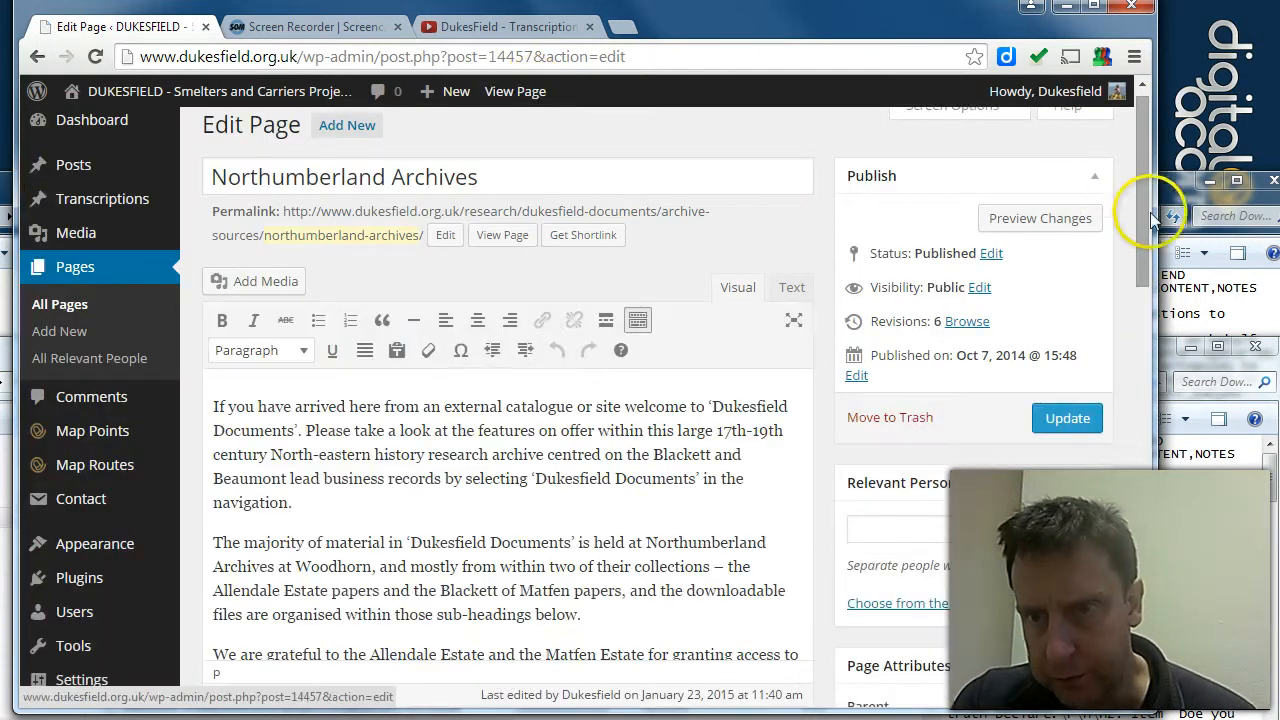
{"action": "scroll", "scroll_direction": "down", "scroll_amount": 3}
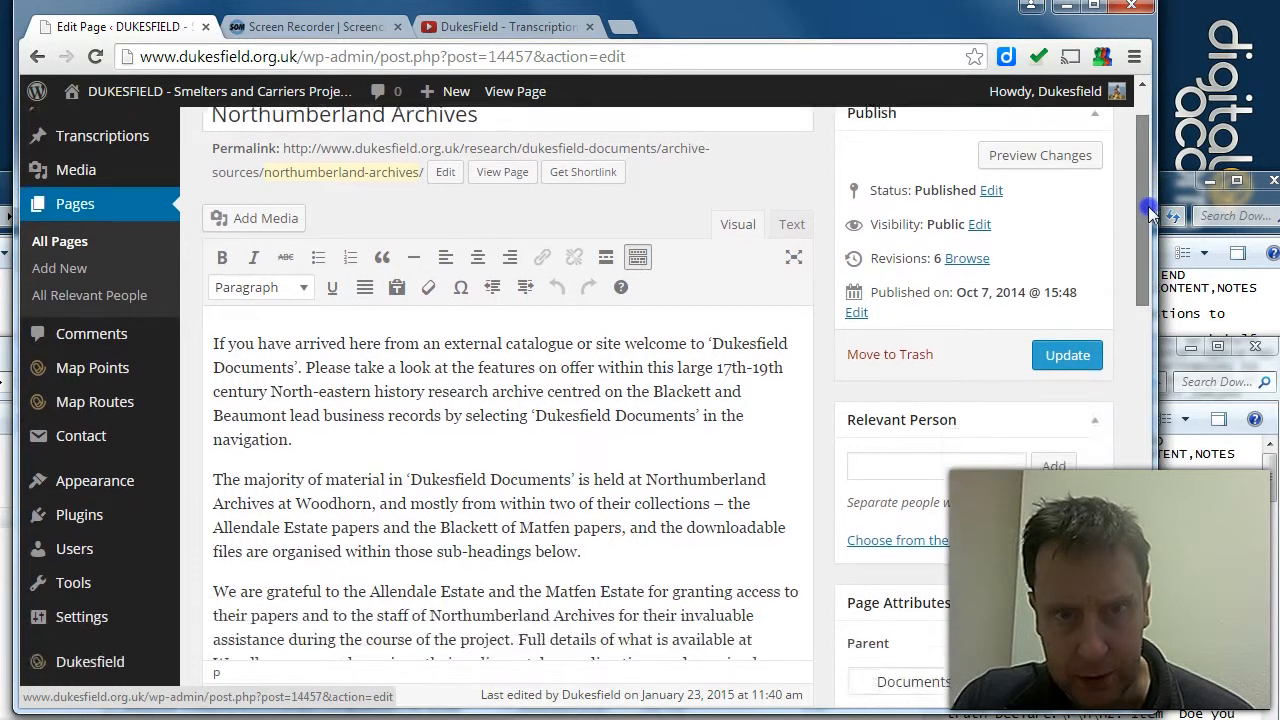
{"action": "scroll", "scroll_direction": "down", "scroll_amount": 3}
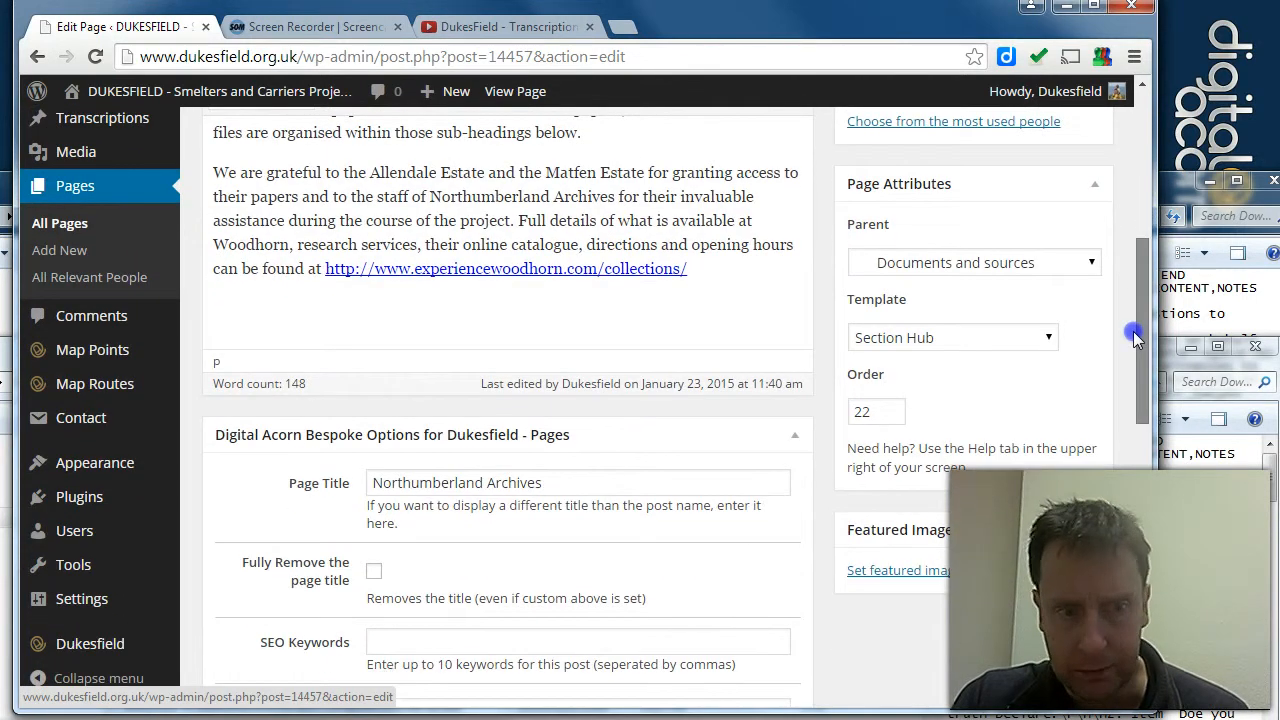
{"action": "scroll", "scroll_direction": "down", "scroll_amount": 3}
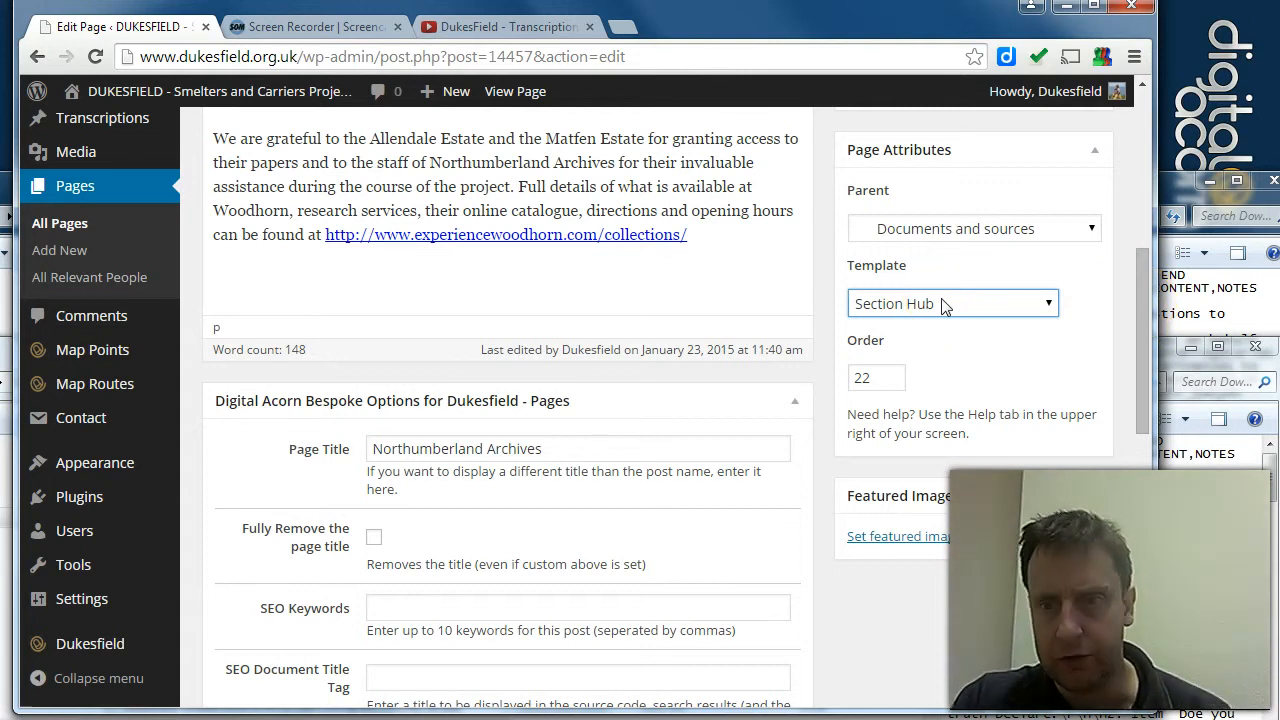
{"action": "mouse_move", "coordinate": [1150, 315]}
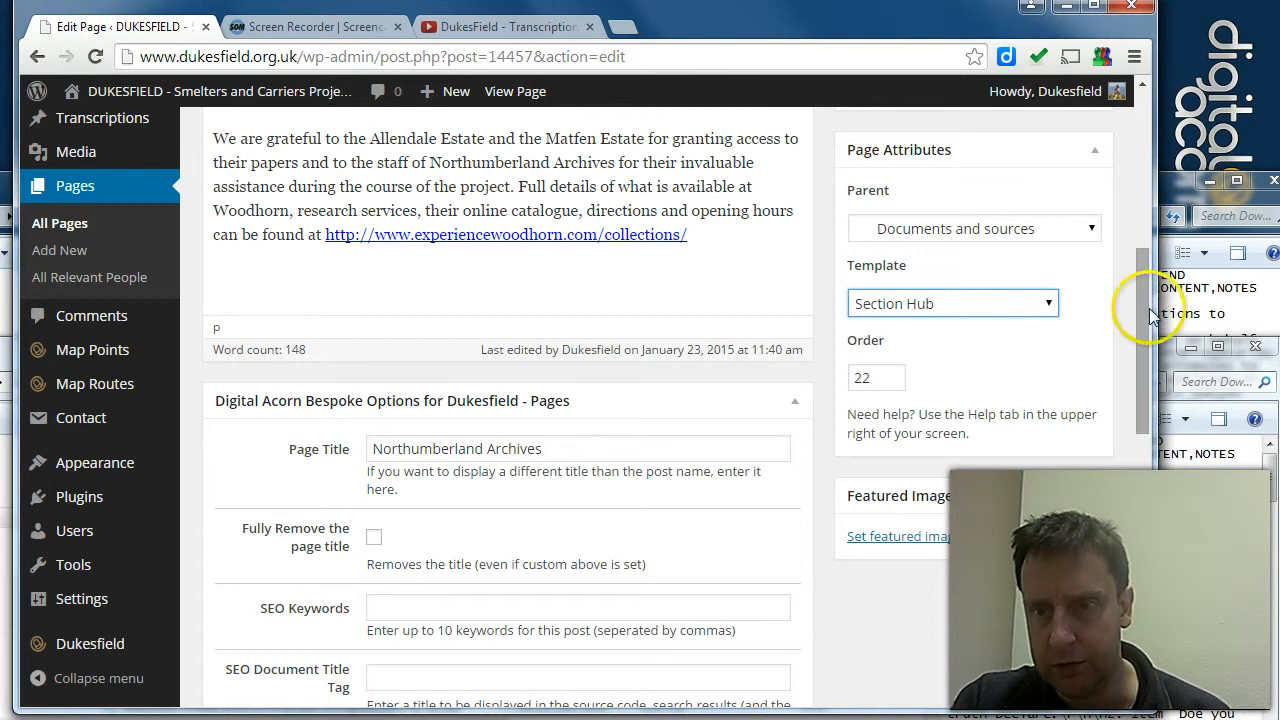
{"action": "scroll", "scroll_direction": "up", "scroll_amount": 3}
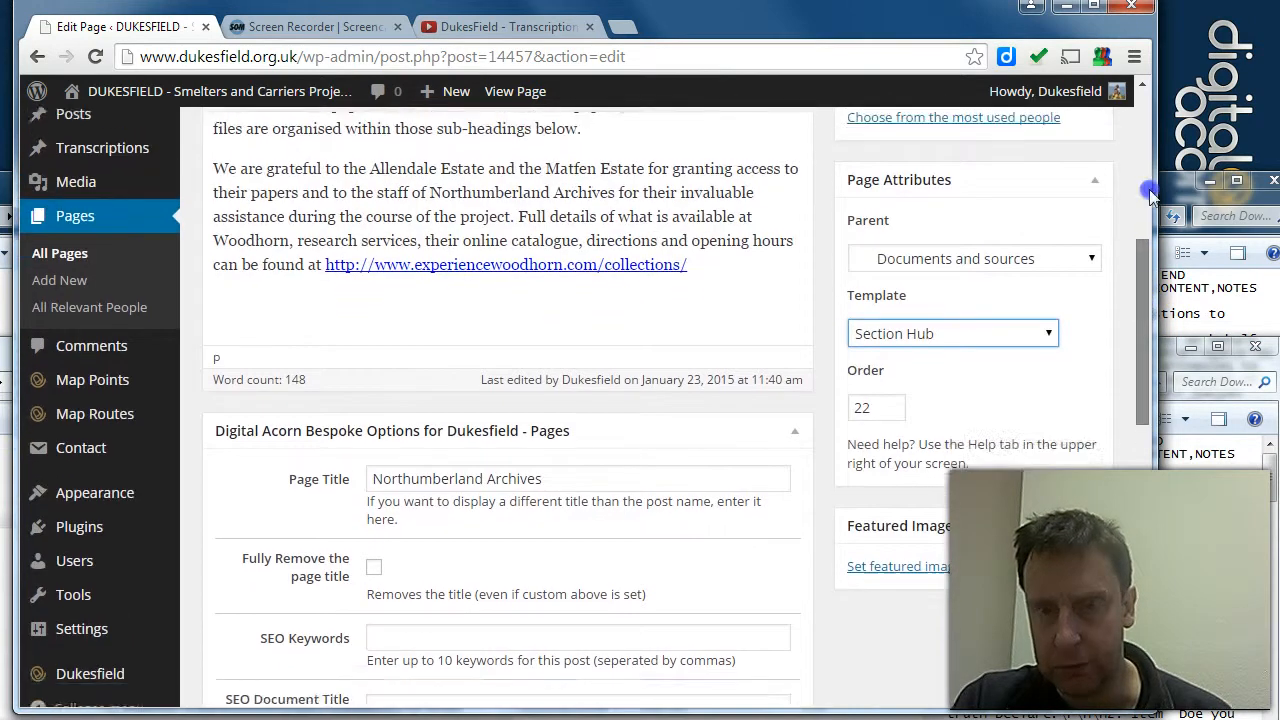
{"action": "scroll", "scroll_direction": "up", "scroll_amount": 3}
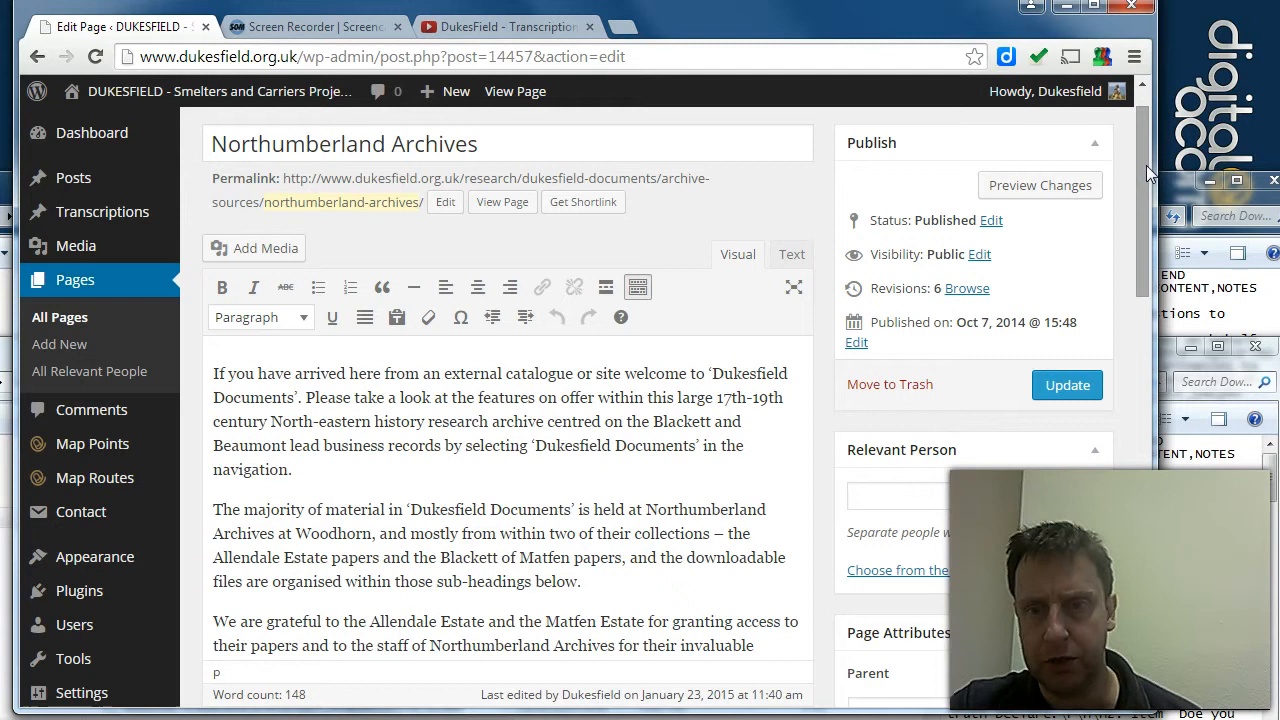
{"action": "scroll", "scroll_direction": "down", "scroll_amount": 3}
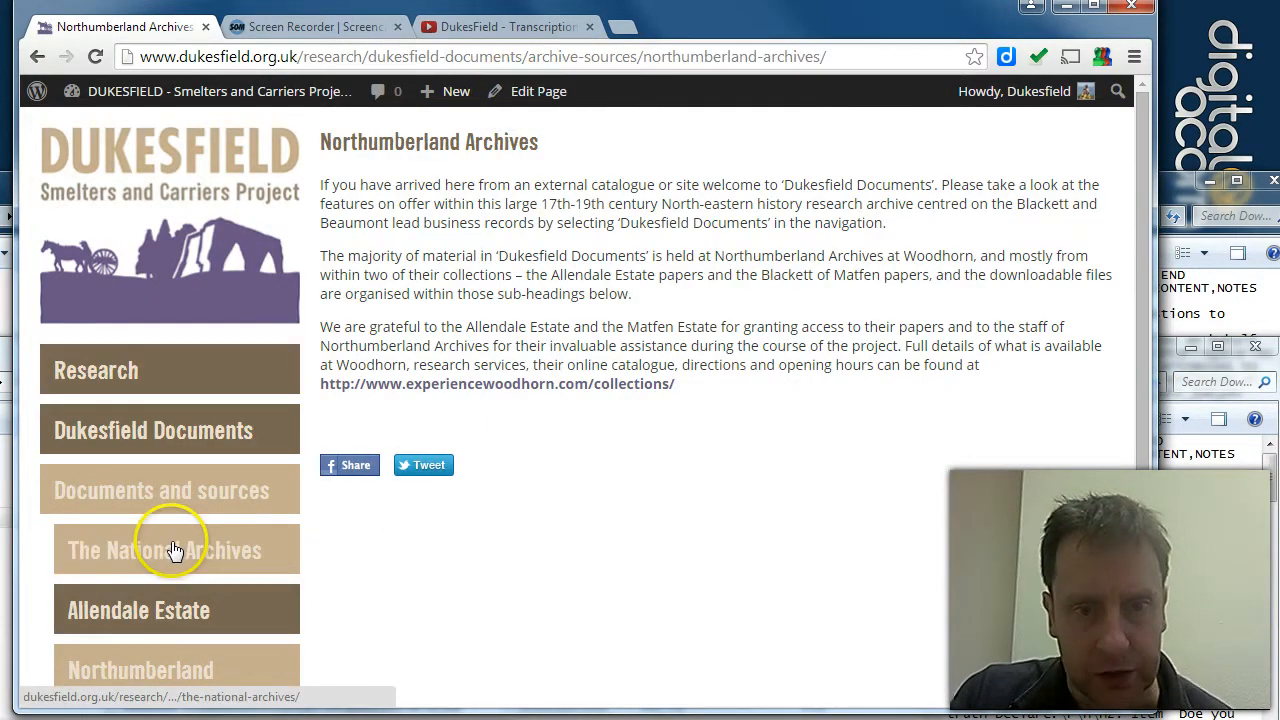
View The National Archives page from the sidebar, then open it in the page editor.
{"action": "left_click", "coordinate": [165, 549]}
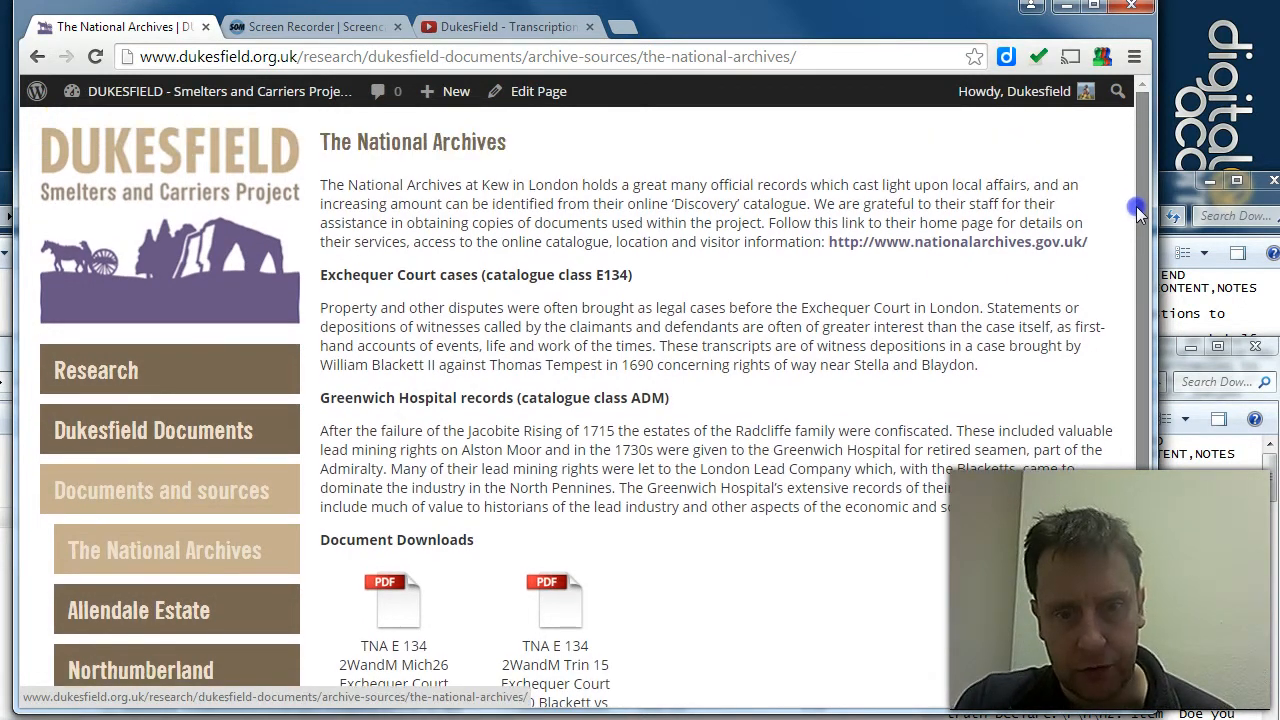
{"action": "scroll", "scroll_direction": "down", "scroll_amount": 3}
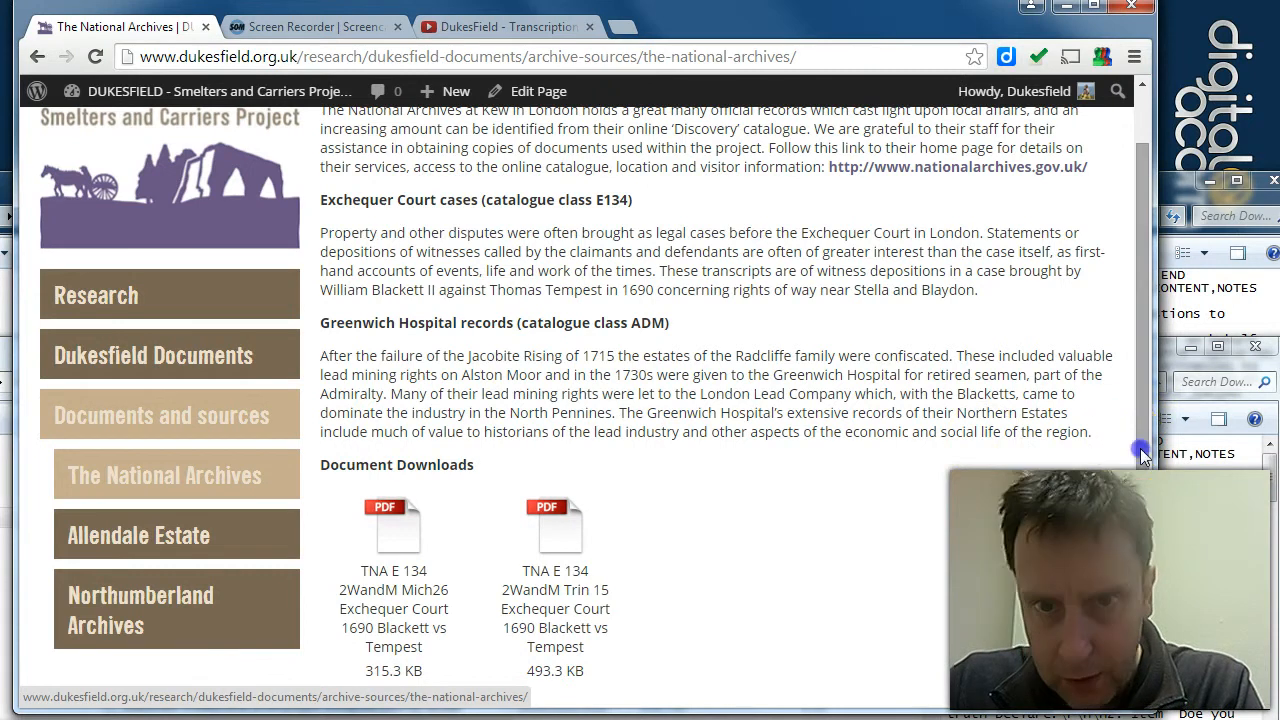
{"action": "left_click", "coordinate": [538, 91]}
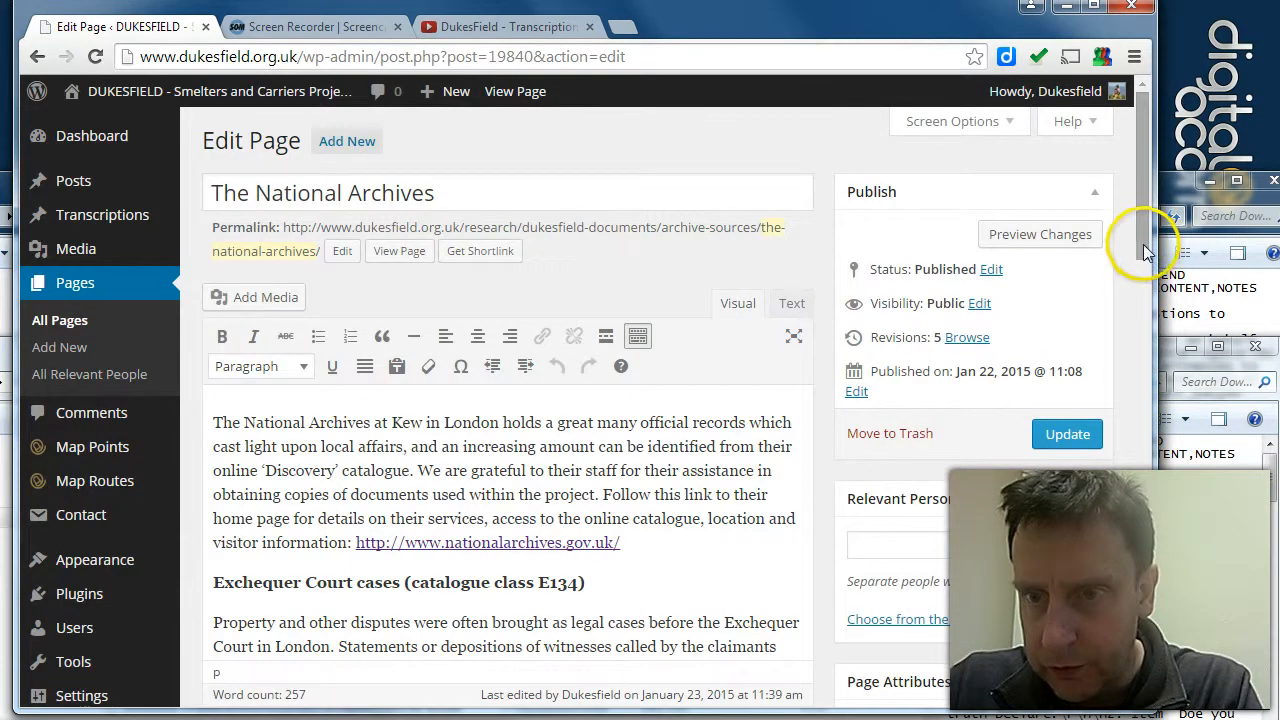
Check the Record Office Landing Page template, then return to the live National Archives page.
{"action": "scroll", "scroll_direction": "down", "scroll_amount": 3}
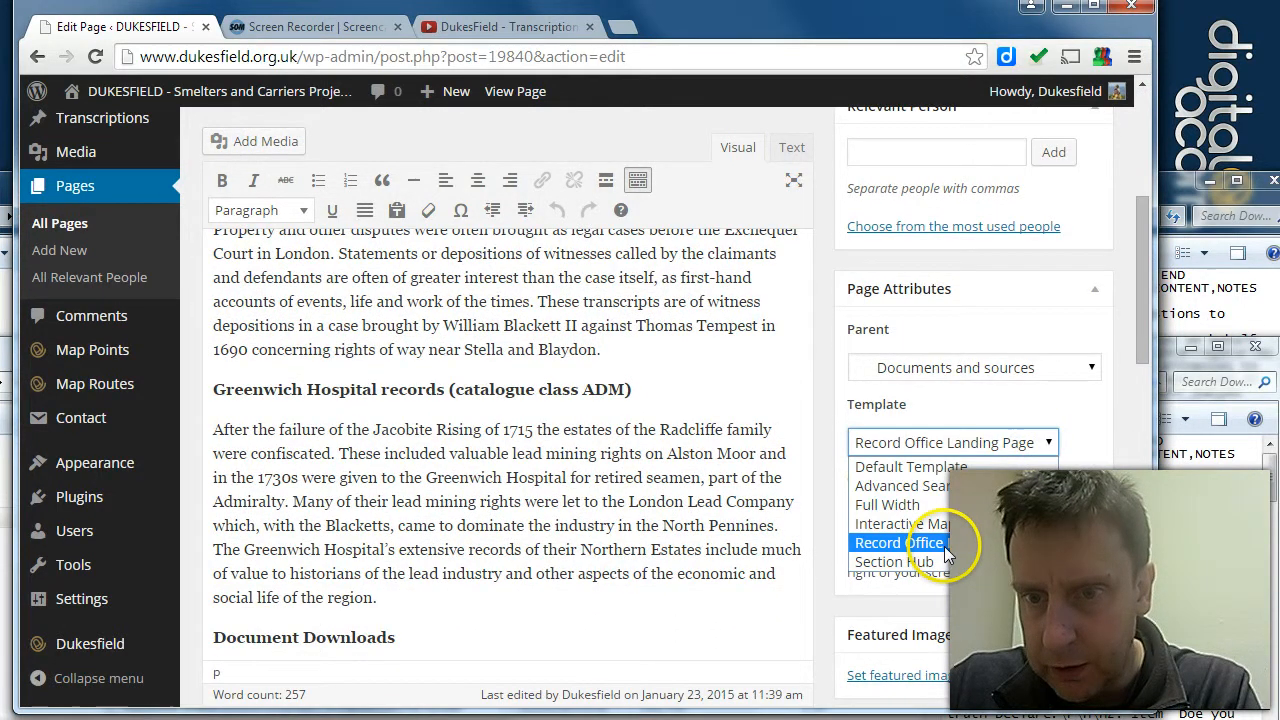
{"action": "left_click", "coordinate": [899, 542]}
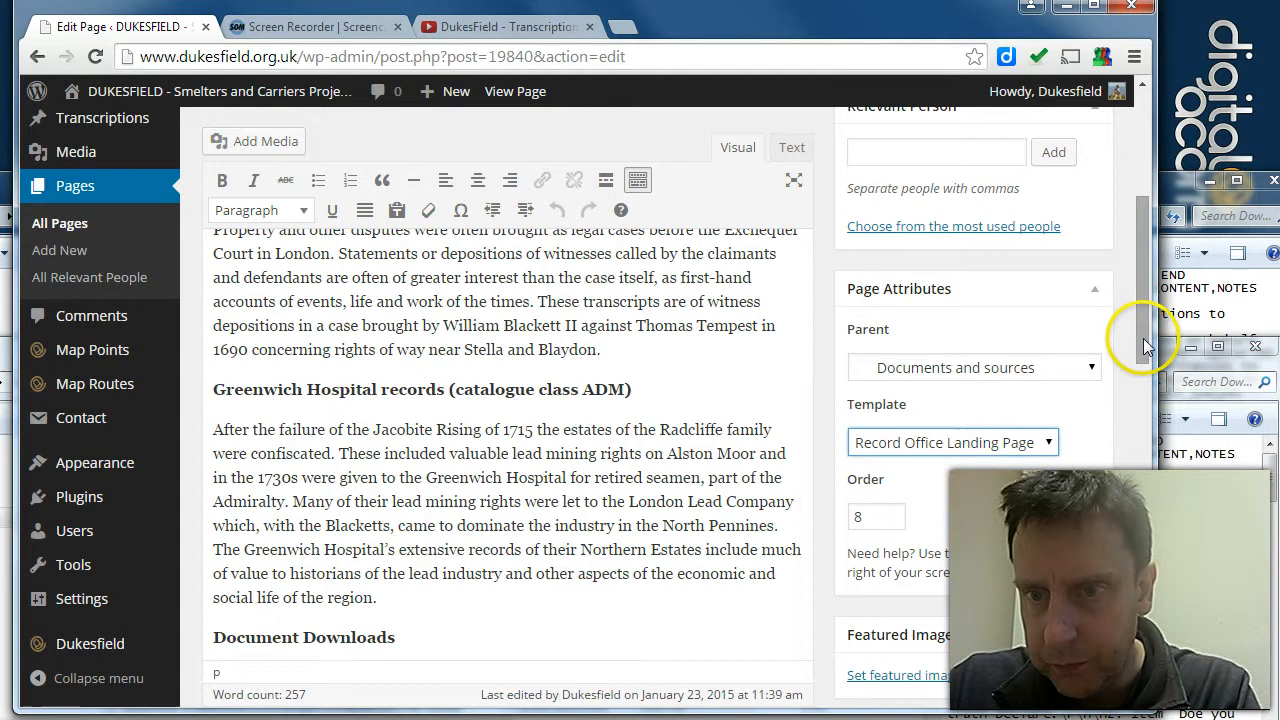
{"action": "scroll", "scroll_direction": "up", "scroll_amount": 3}
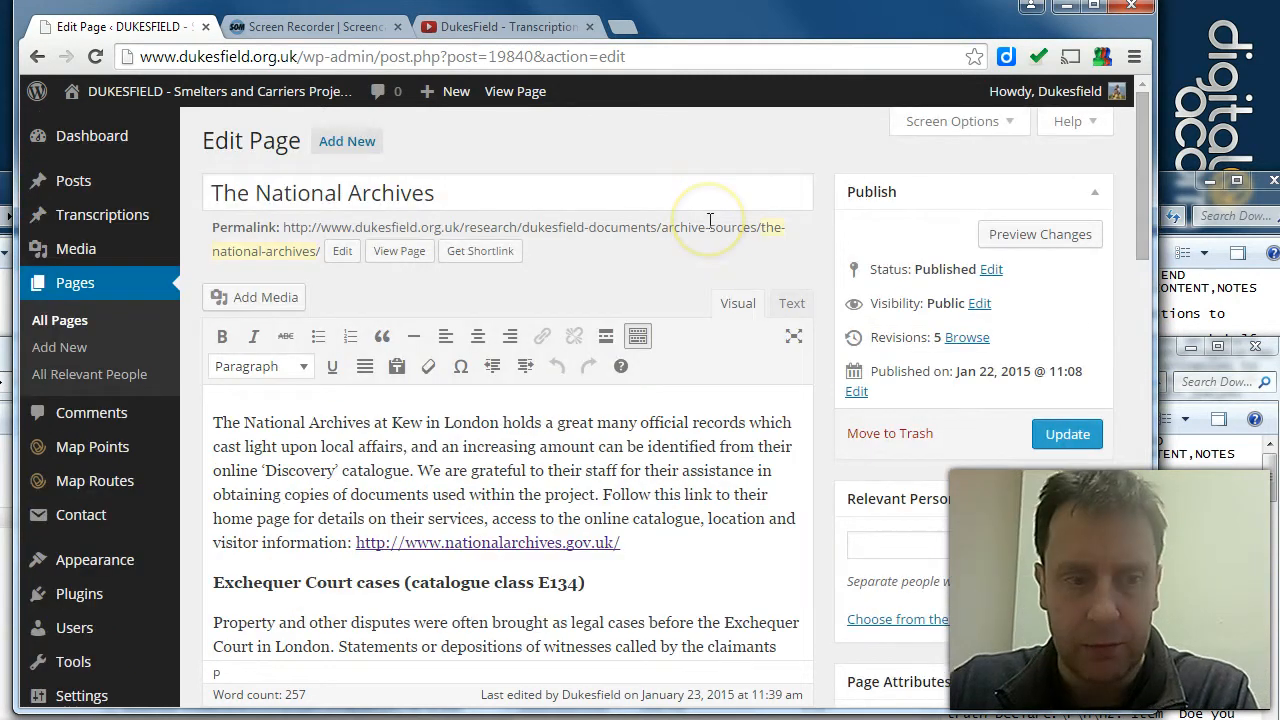
{"action": "mouse_move", "coordinate": [415, 155]}
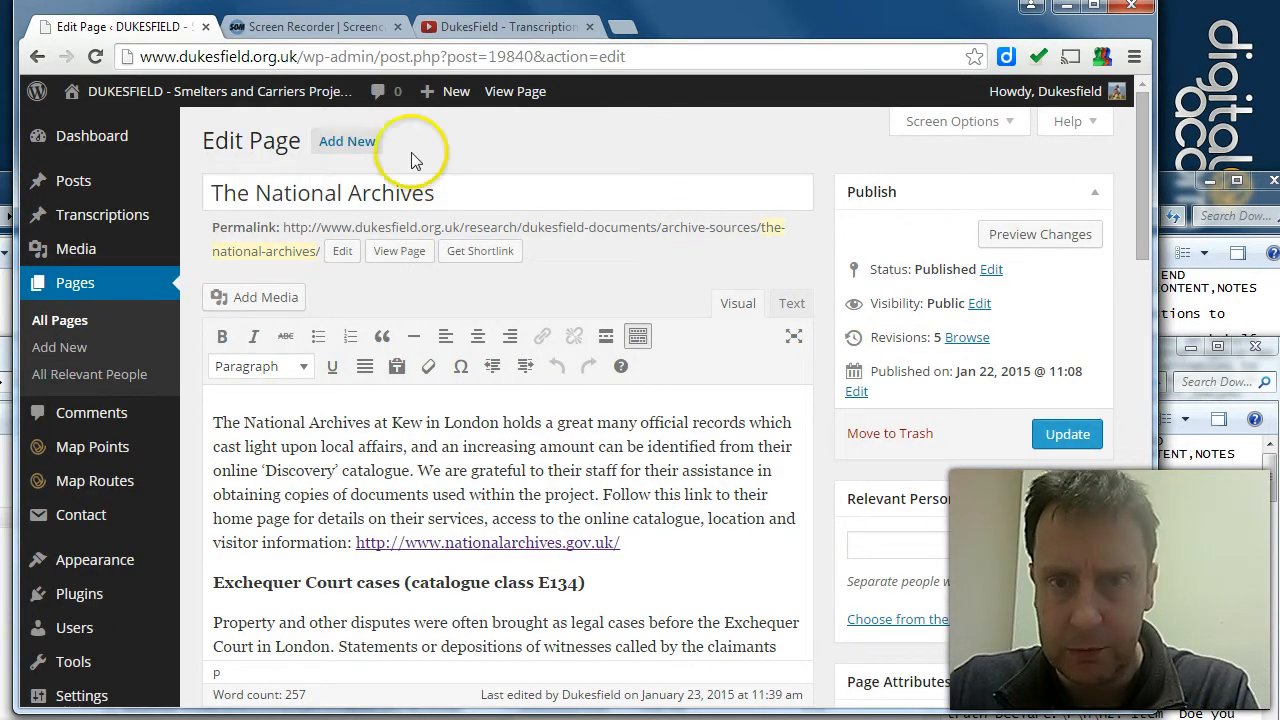
{"action": "mouse_move", "coordinate": [515, 91]}
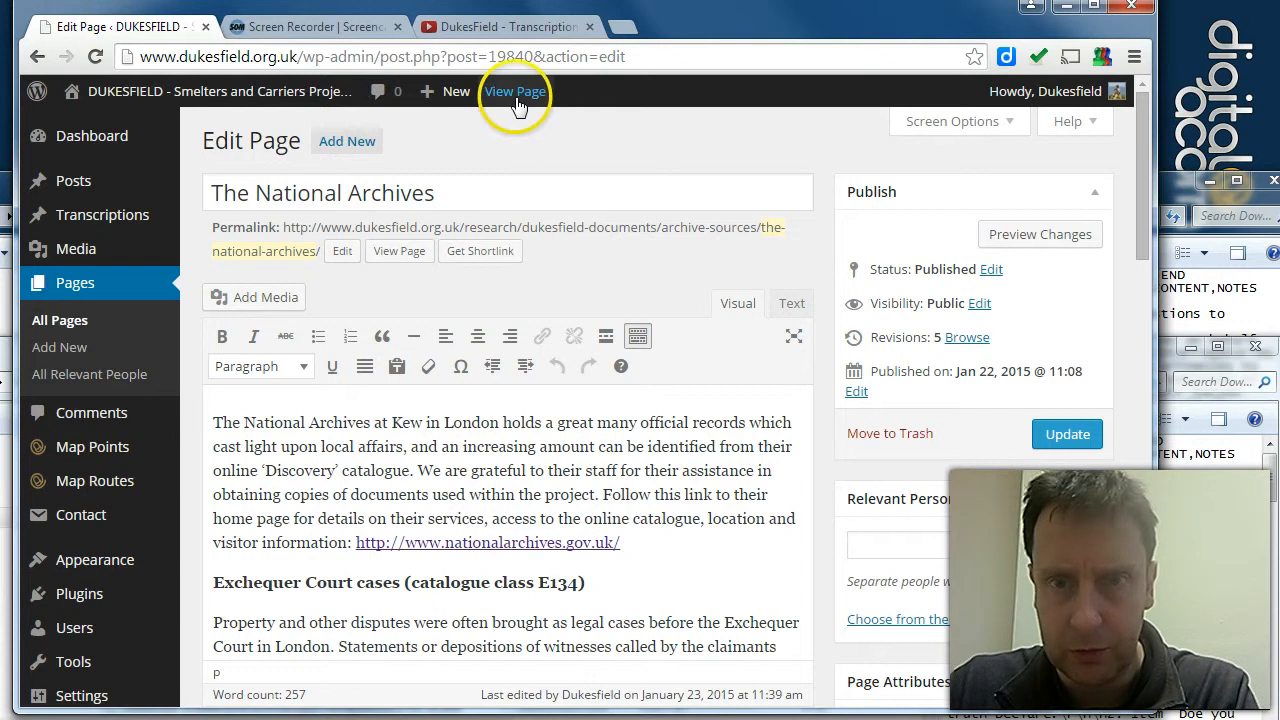
{"action": "left_click", "coordinate": [515, 91]}
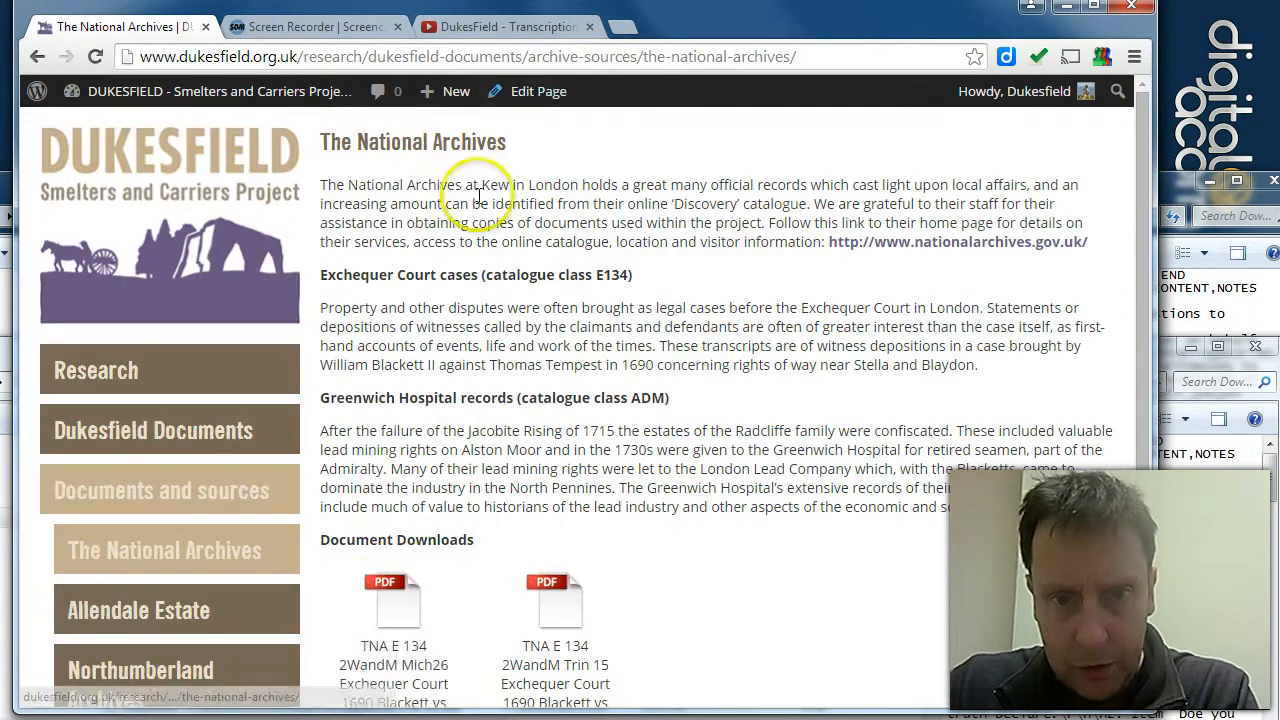
{"action": "mouse_move", "coordinate": [583, 547]}
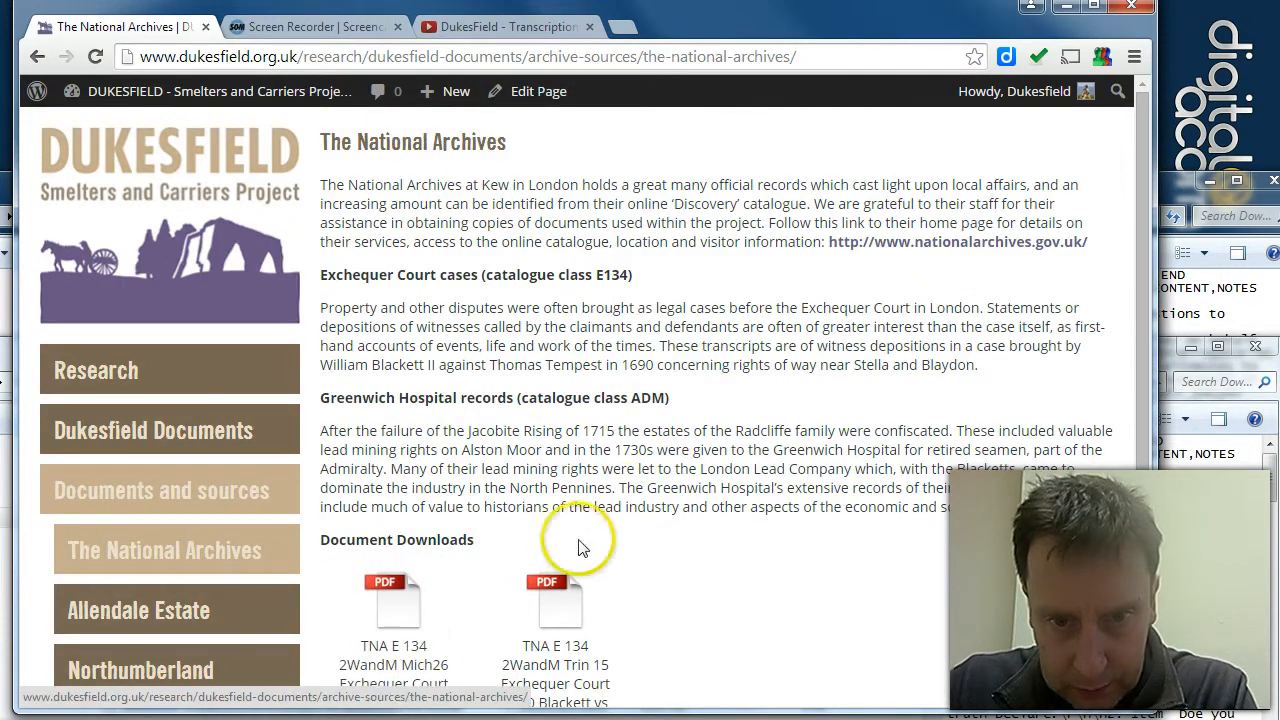
{"action": "mouse_move", "coordinate": [538, 465]}
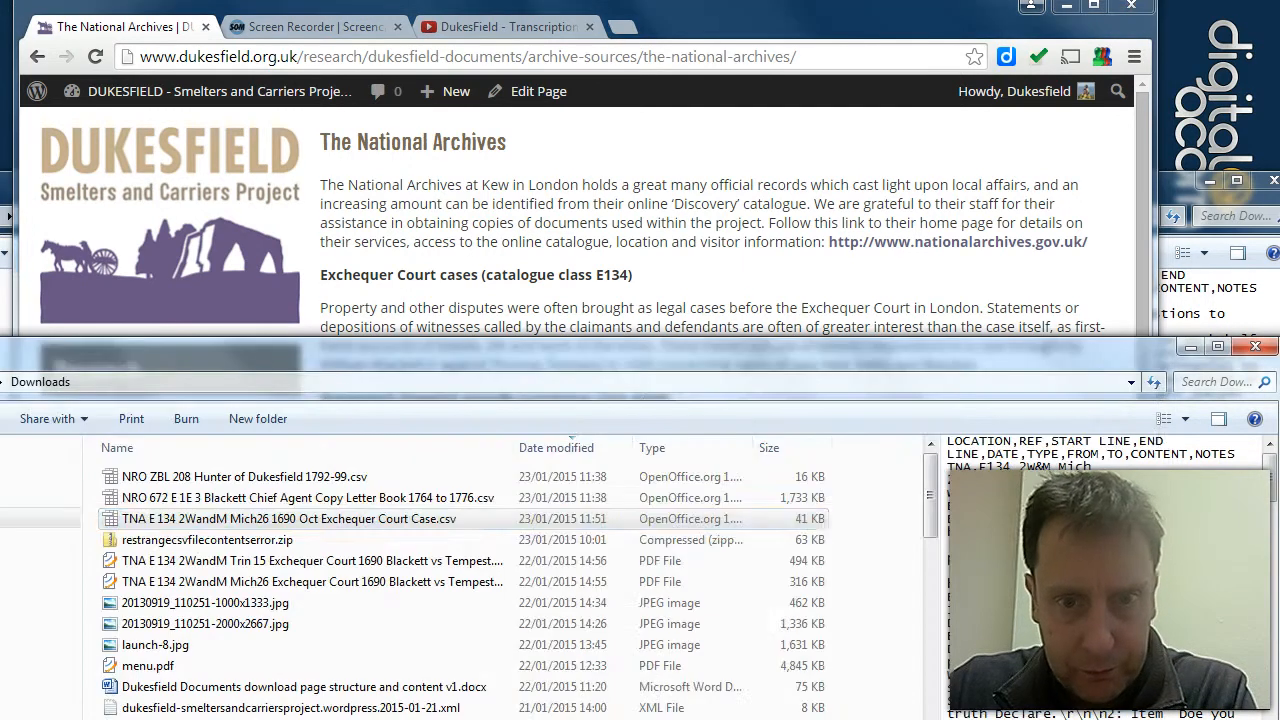
{"action": "mouse_move", "coordinate": [315, 505]}
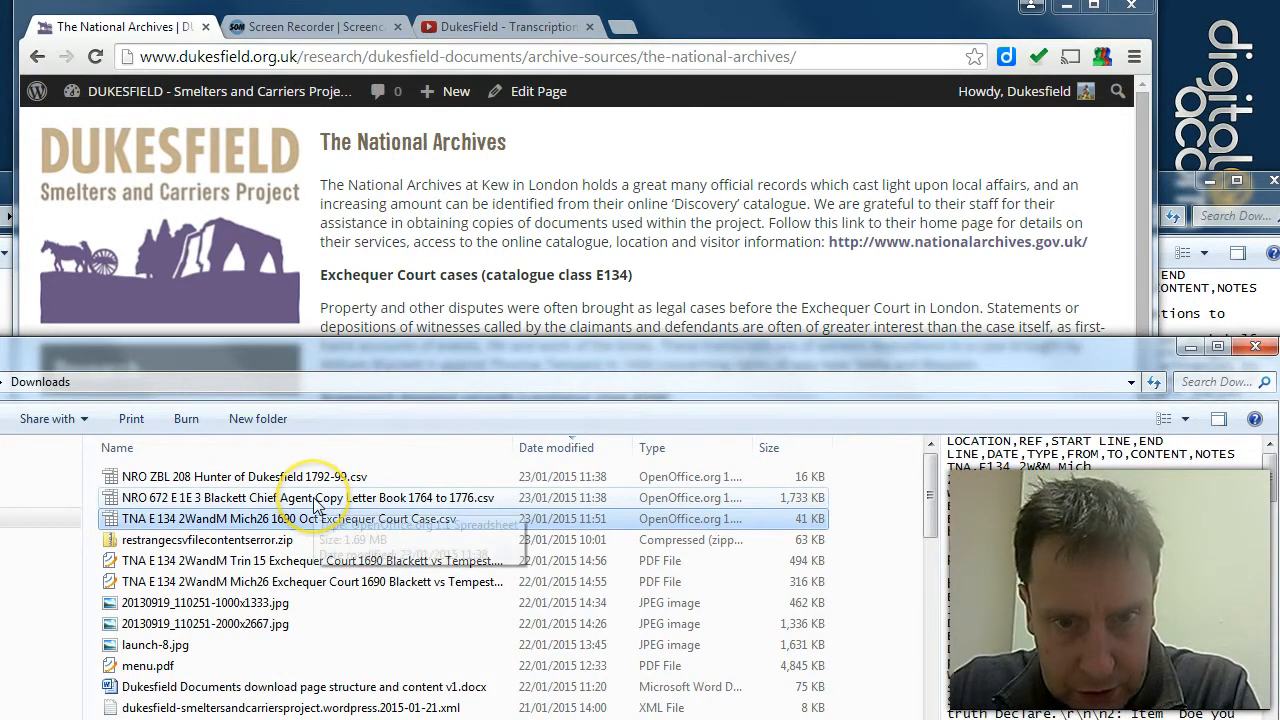
{"action": "mouse_move", "coordinate": [280, 518]}
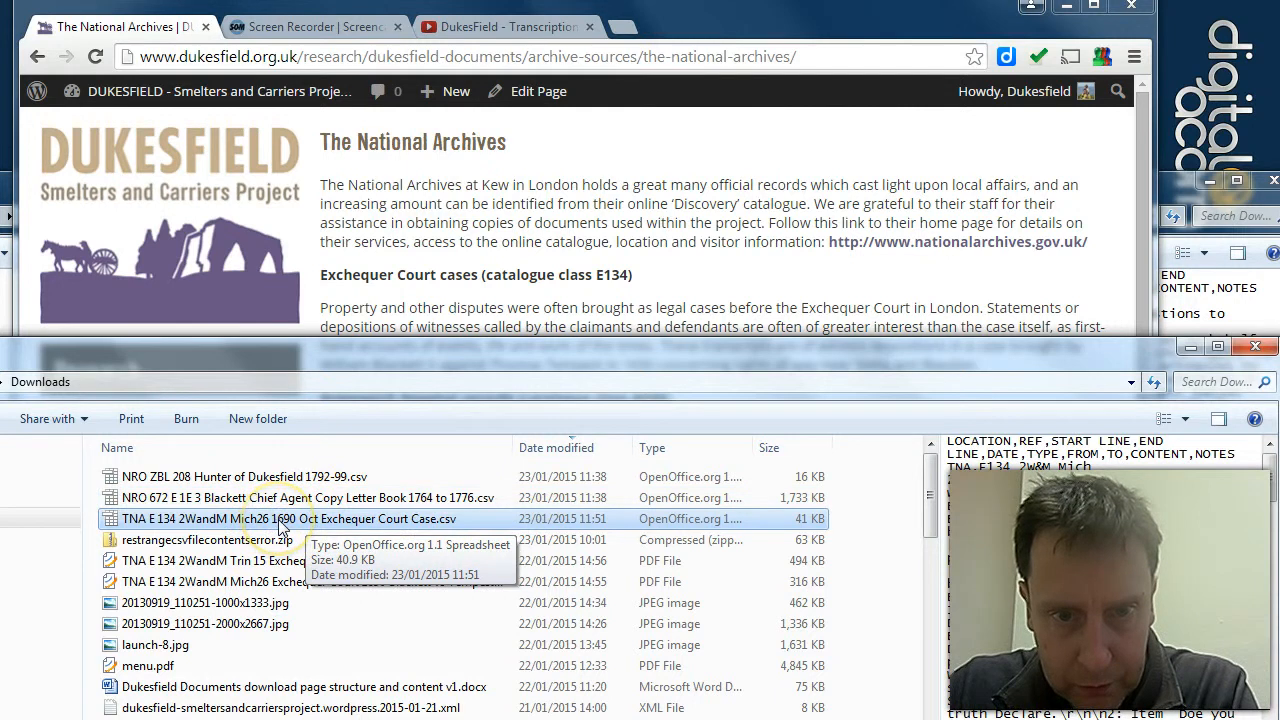
{"action": "mouse_move", "coordinate": [258, 525]}
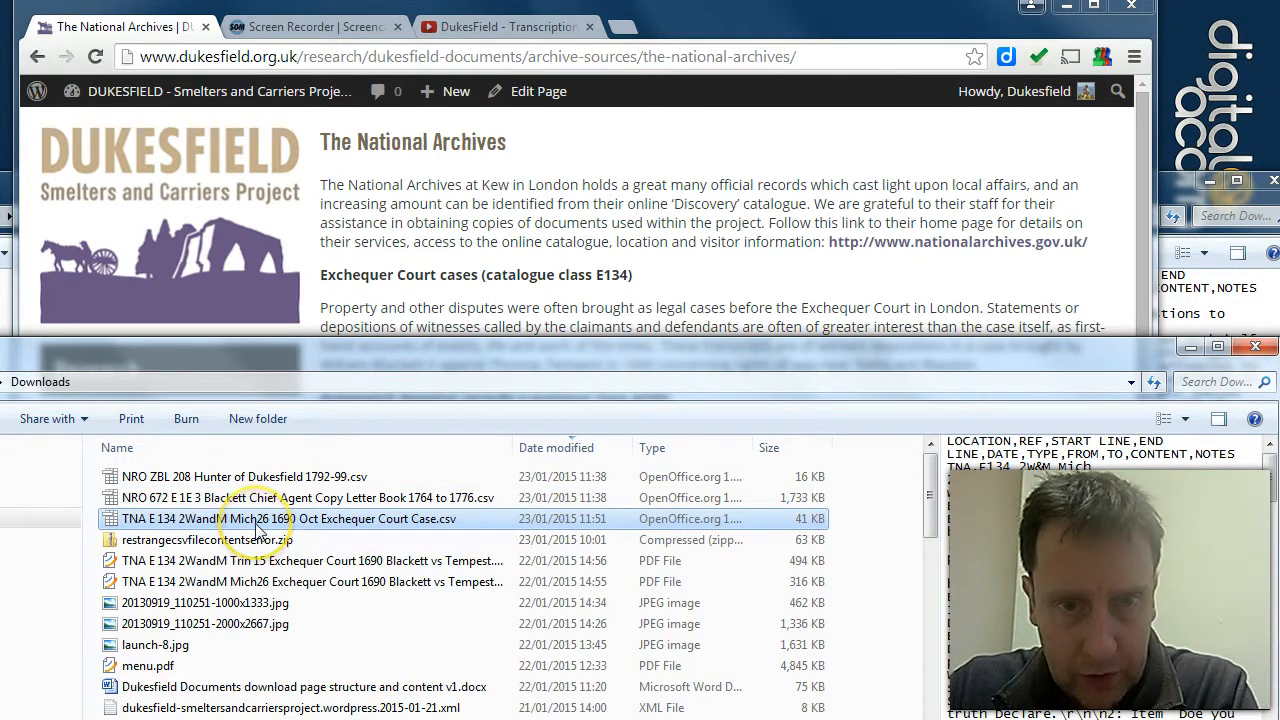
{"action": "mouse_move", "coordinate": [255, 518]}
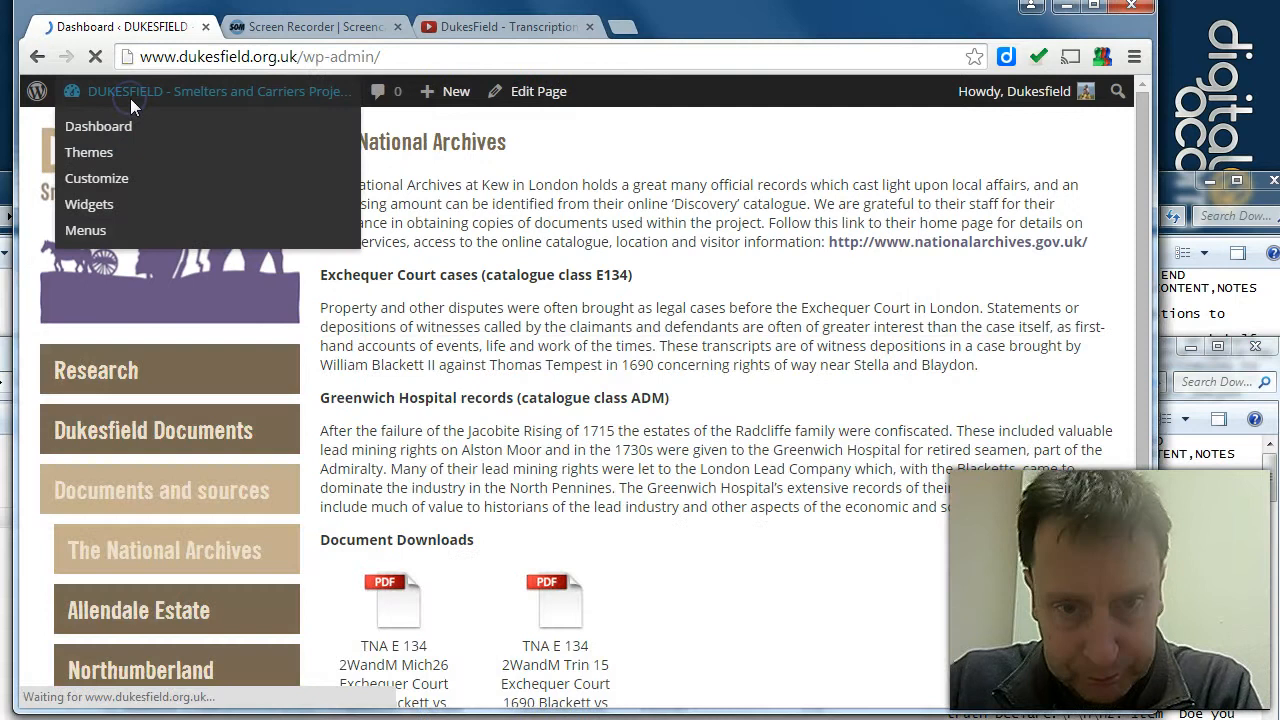
Import the TNA E 134 Mich26 1690 CSV through Transcriptions > Import from CSV.
{"action": "left_click", "coordinate": [98, 125]}
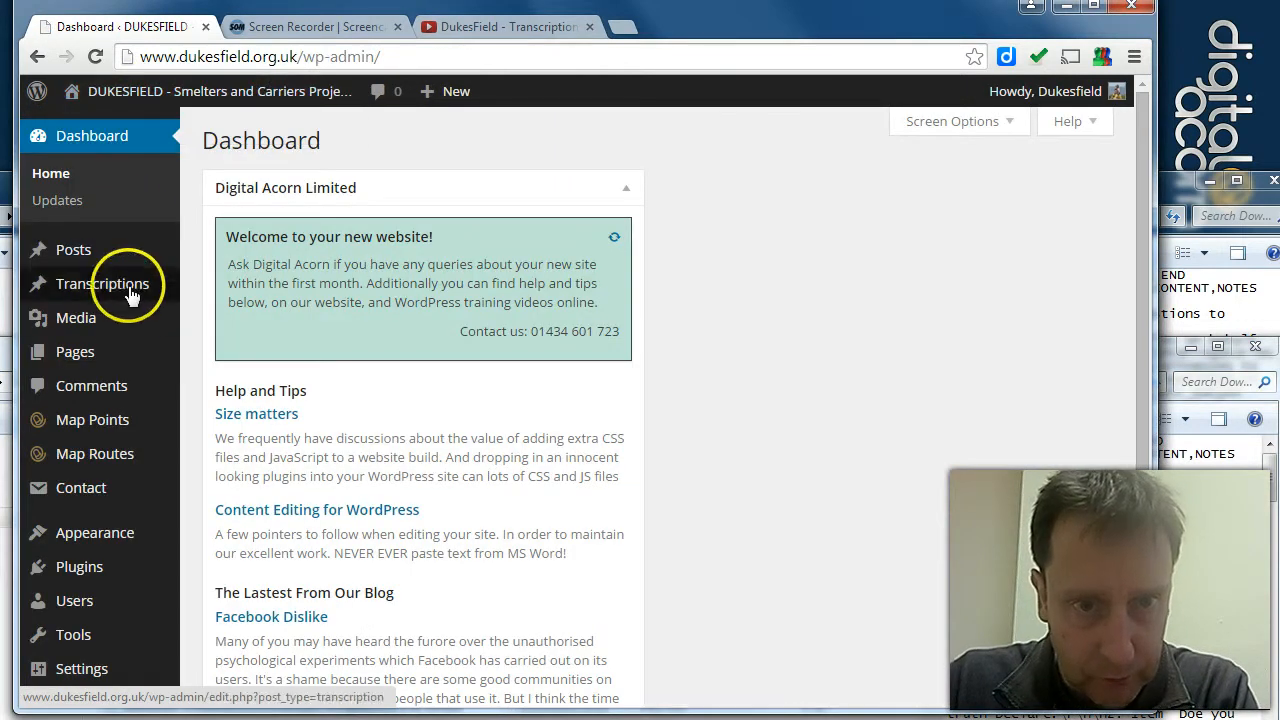
{"action": "left_click", "coordinate": [244, 367]}
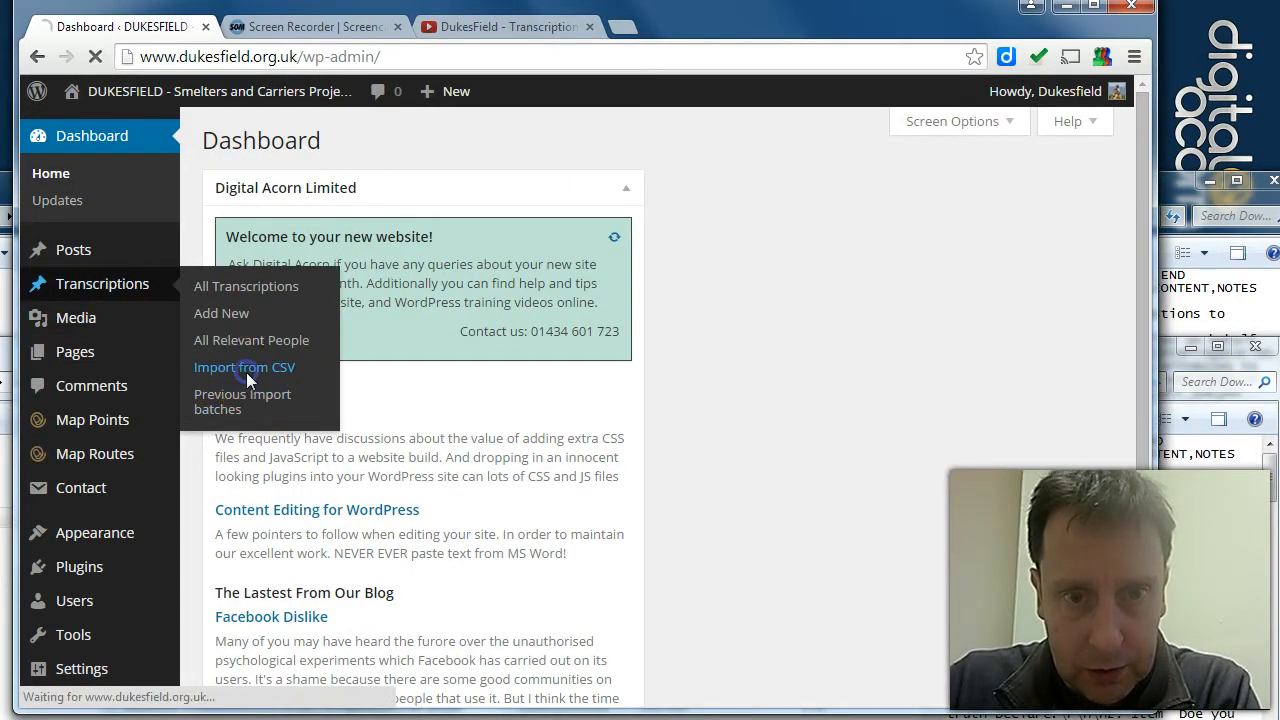
{"action": "left_click", "coordinate": [244, 367]}
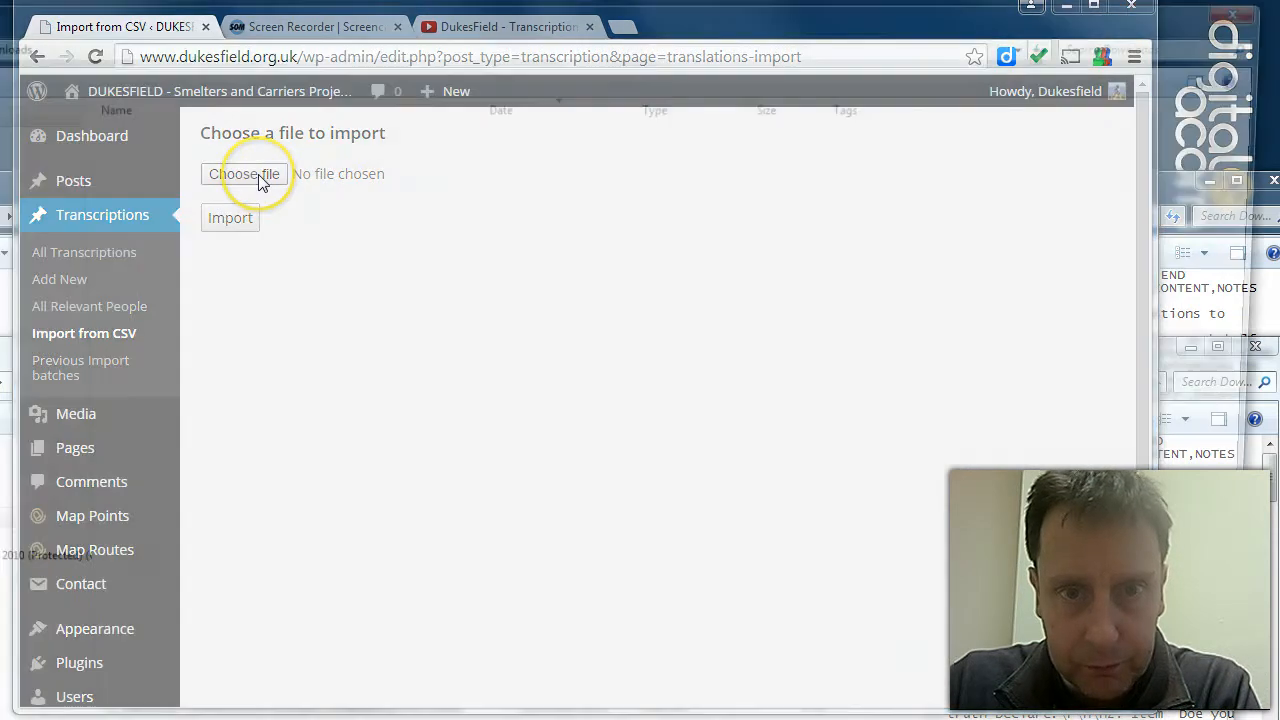
{"action": "left_click", "coordinate": [245, 173]}
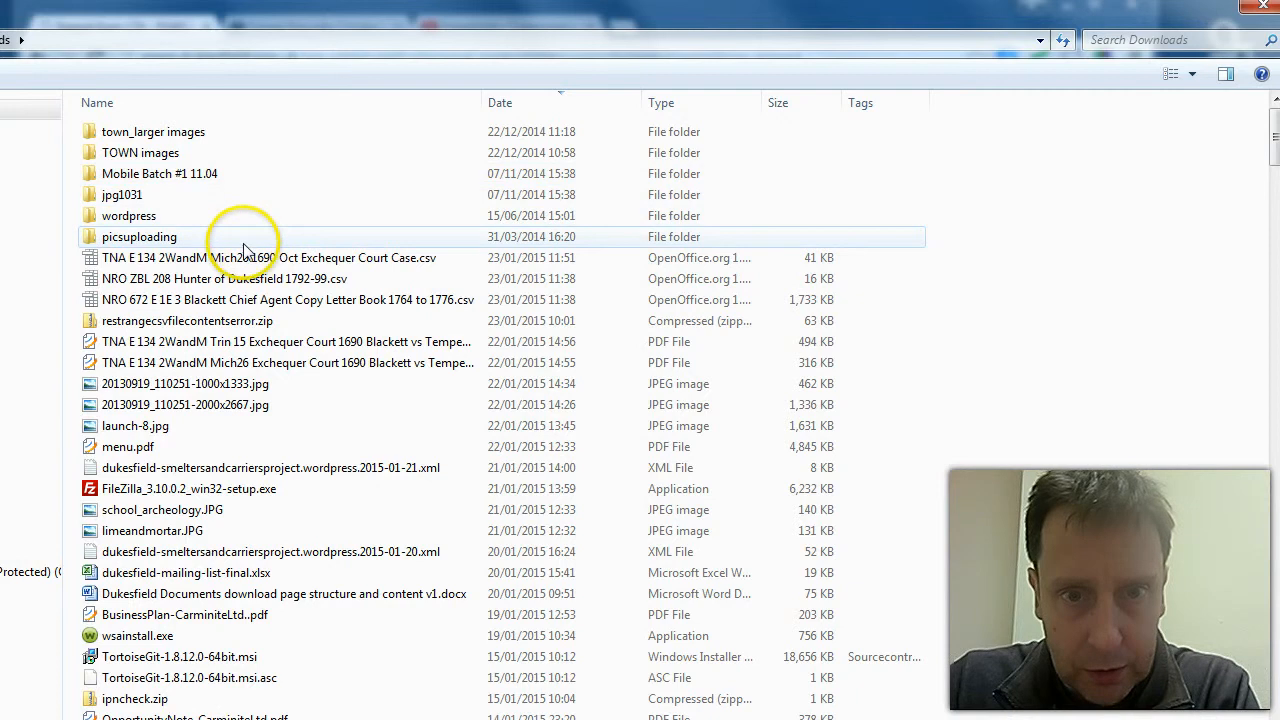
{"action": "mouse_move", "coordinate": [240, 257]}
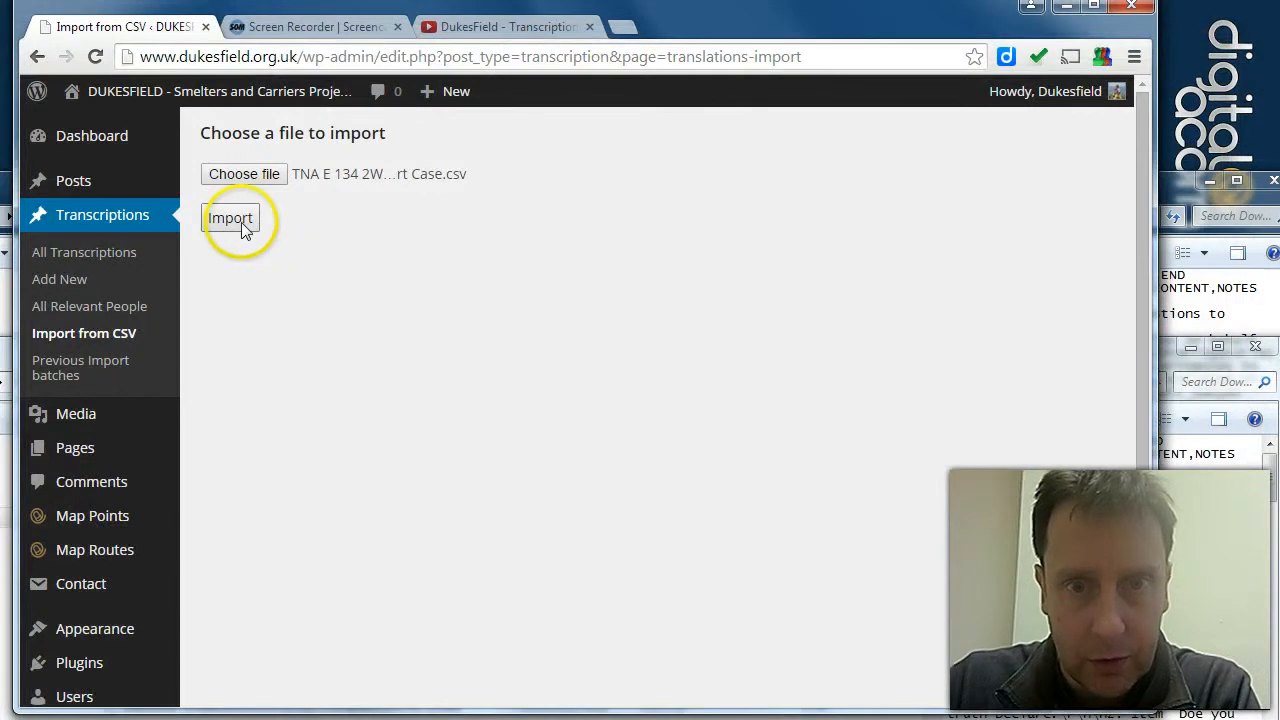
{"action": "left_click", "coordinate": [230, 218]}
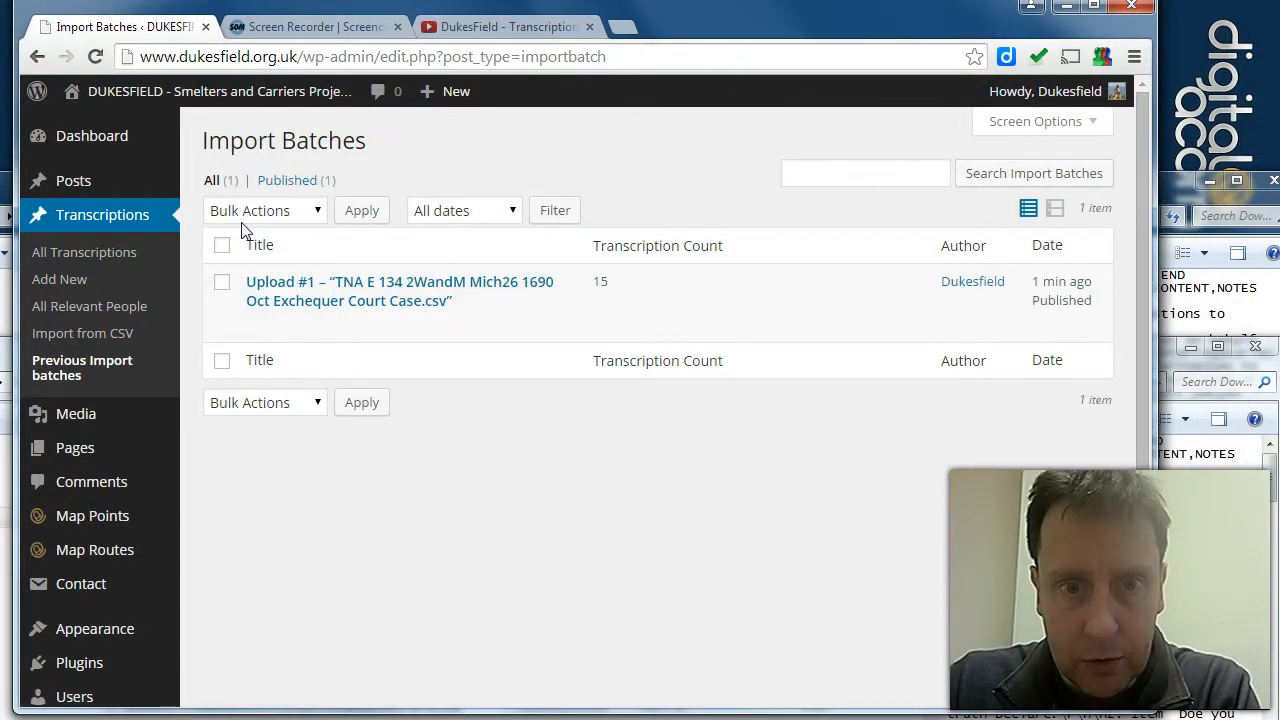
{"action": "mouse_move", "coordinate": [84, 252]}
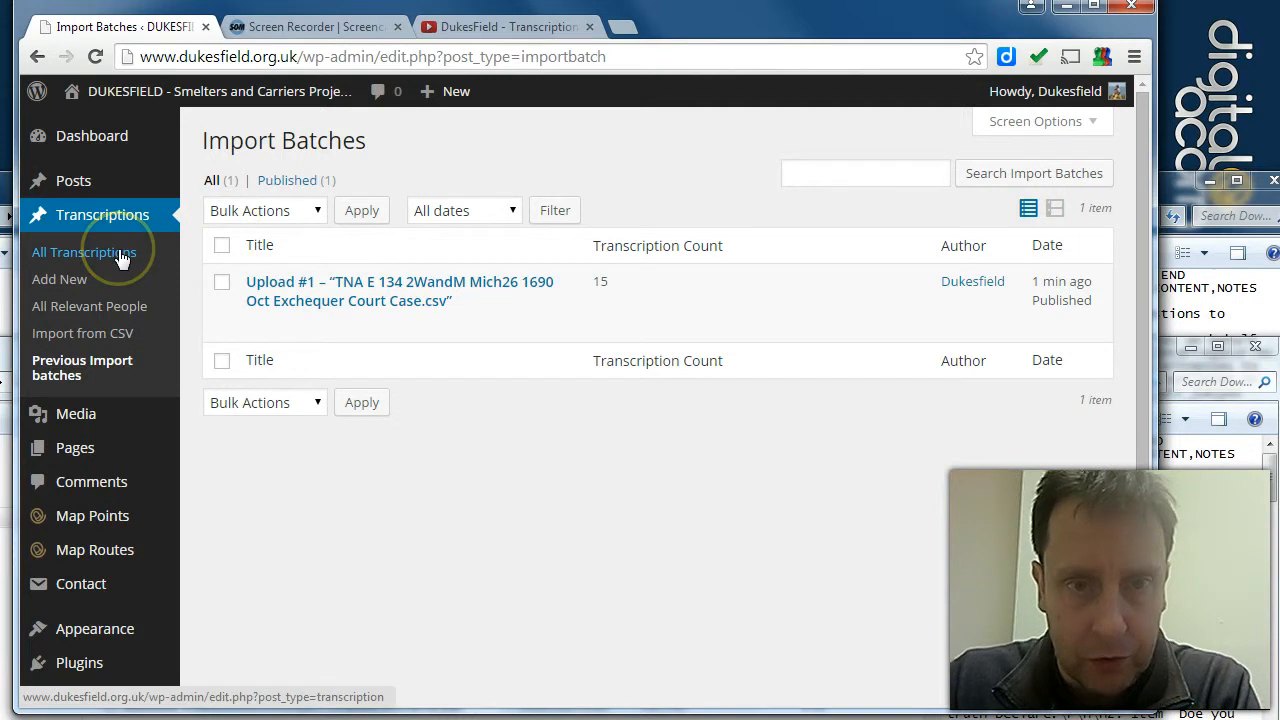
Browse All Transcriptions to review the 15 published 13 Oct 1690 witness documents.
{"action": "left_click", "coordinate": [84, 252]}
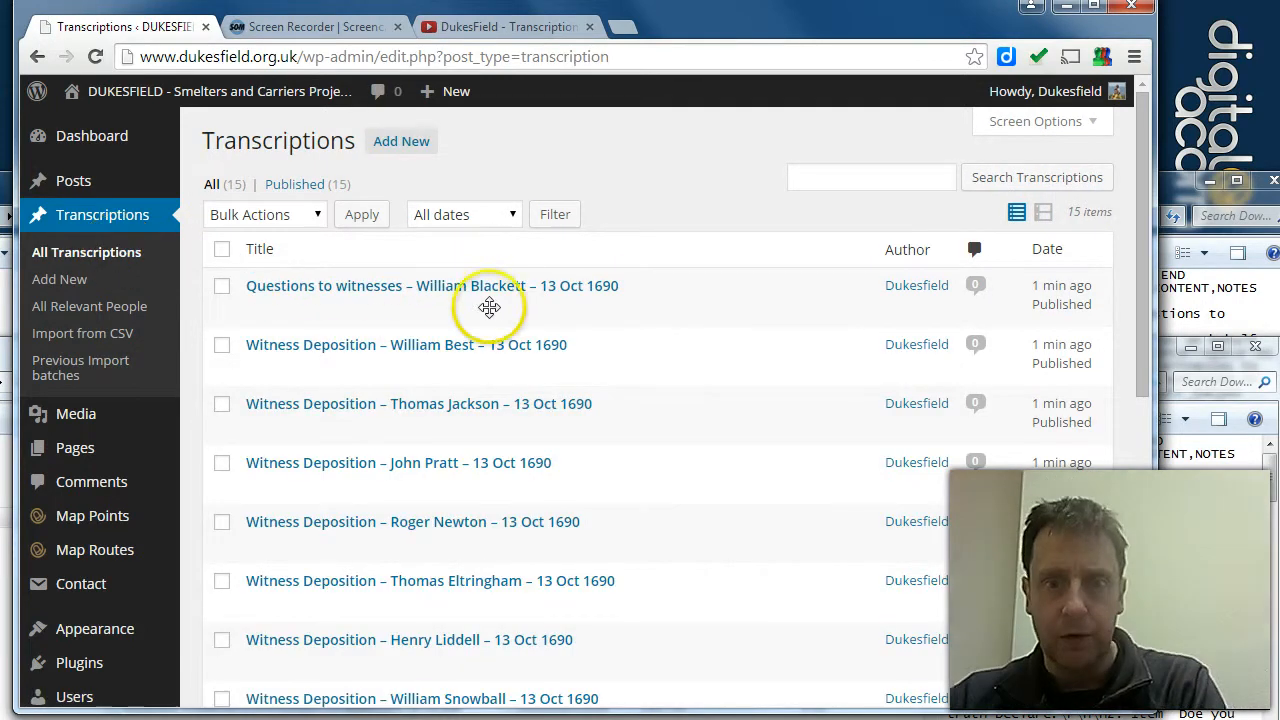
{"action": "mouse_move", "coordinate": [1148, 205]}
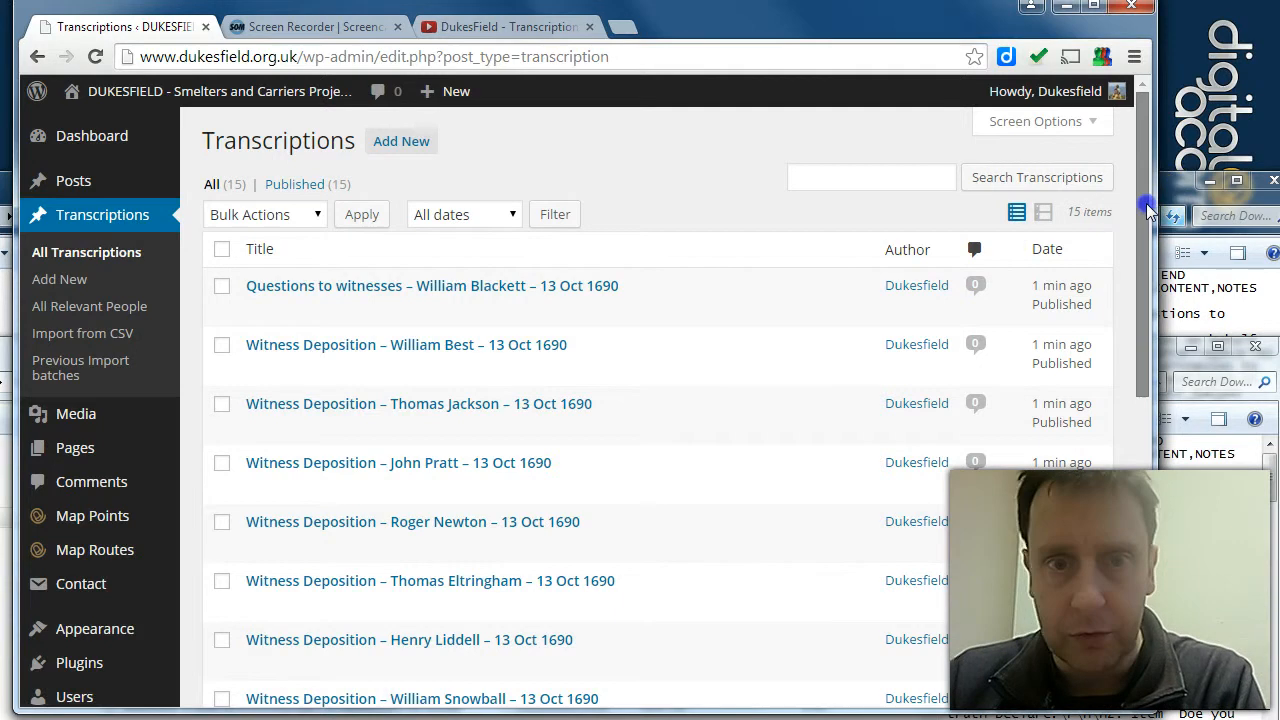
{"action": "scroll", "scroll_direction": "down", "scroll_amount": 3}
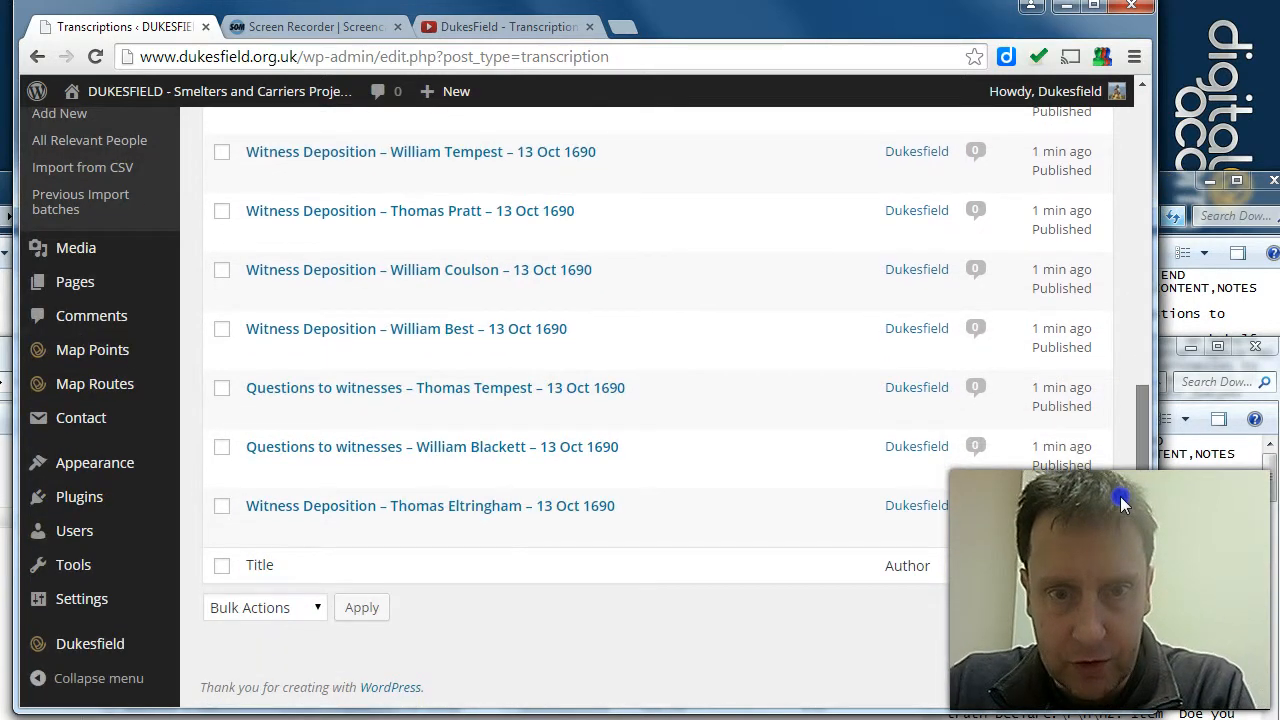
{"action": "scroll", "scroll_direction": "up", "scroll_amount": 3}
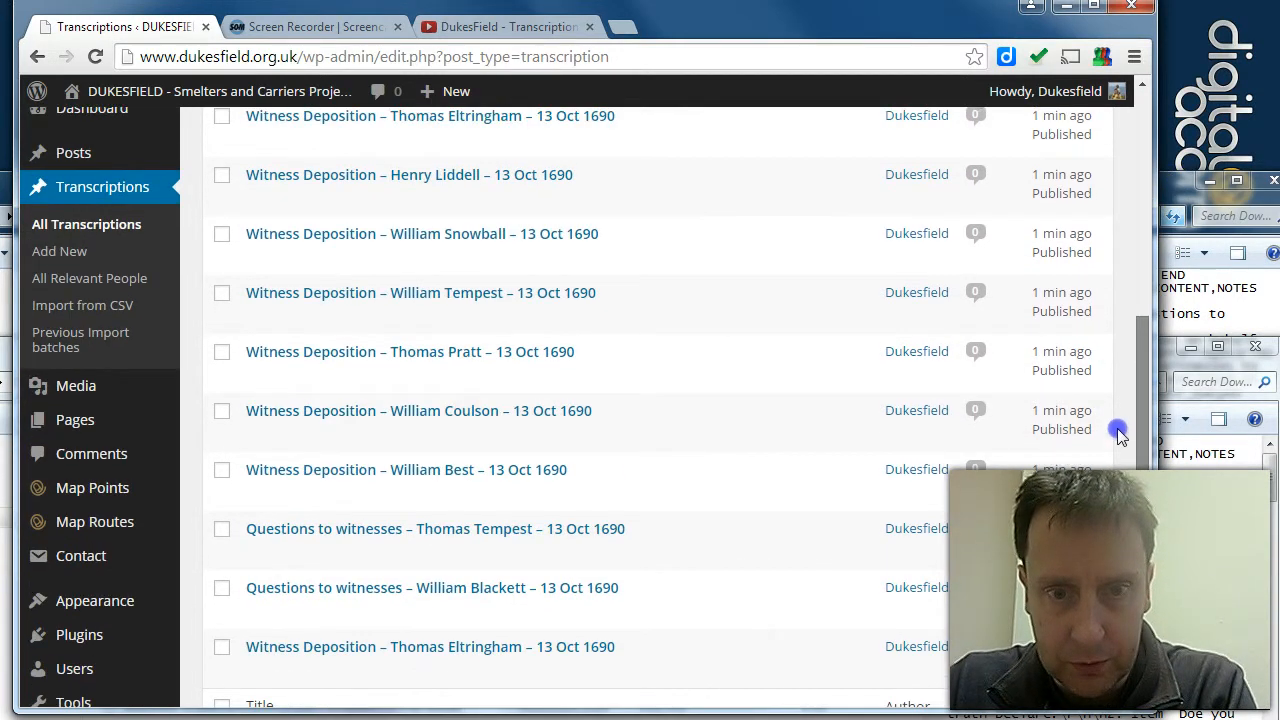
{"action": "scroll", "scroll_direction": "up", "scroll_amount": 3}
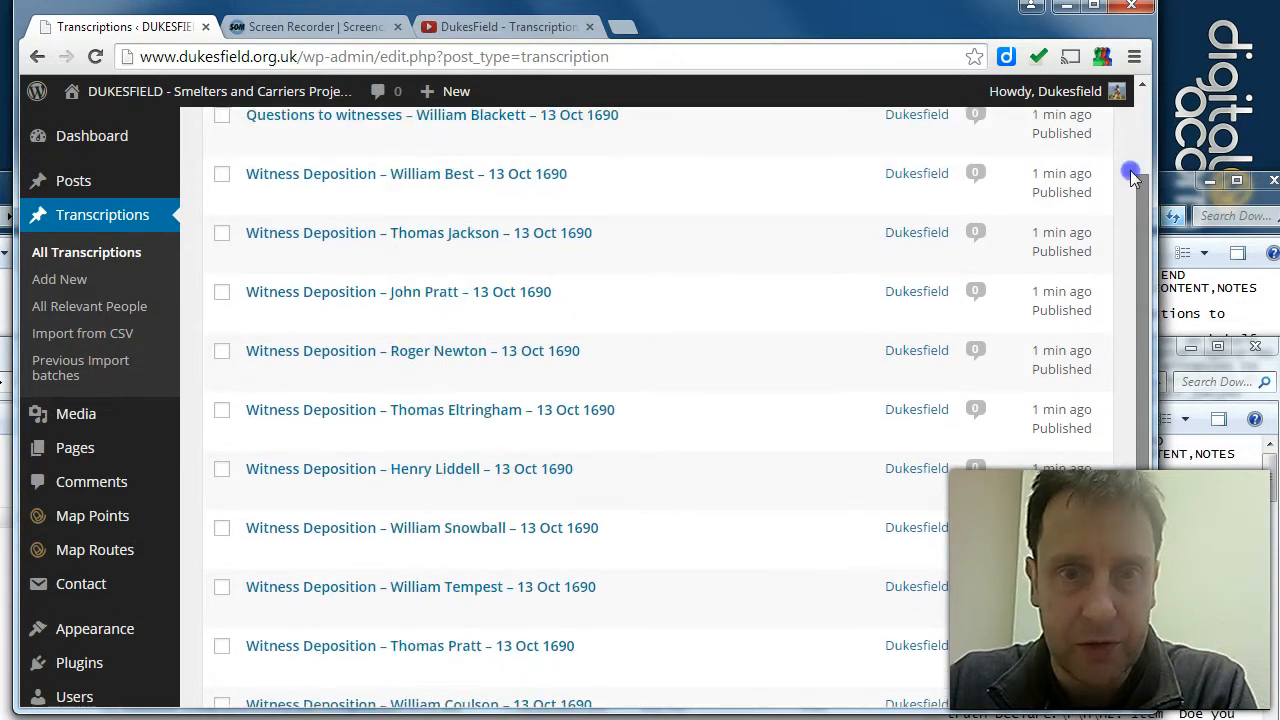
{"action": "scroll", "scroll_direction": "up", "scroll_amount": 3}
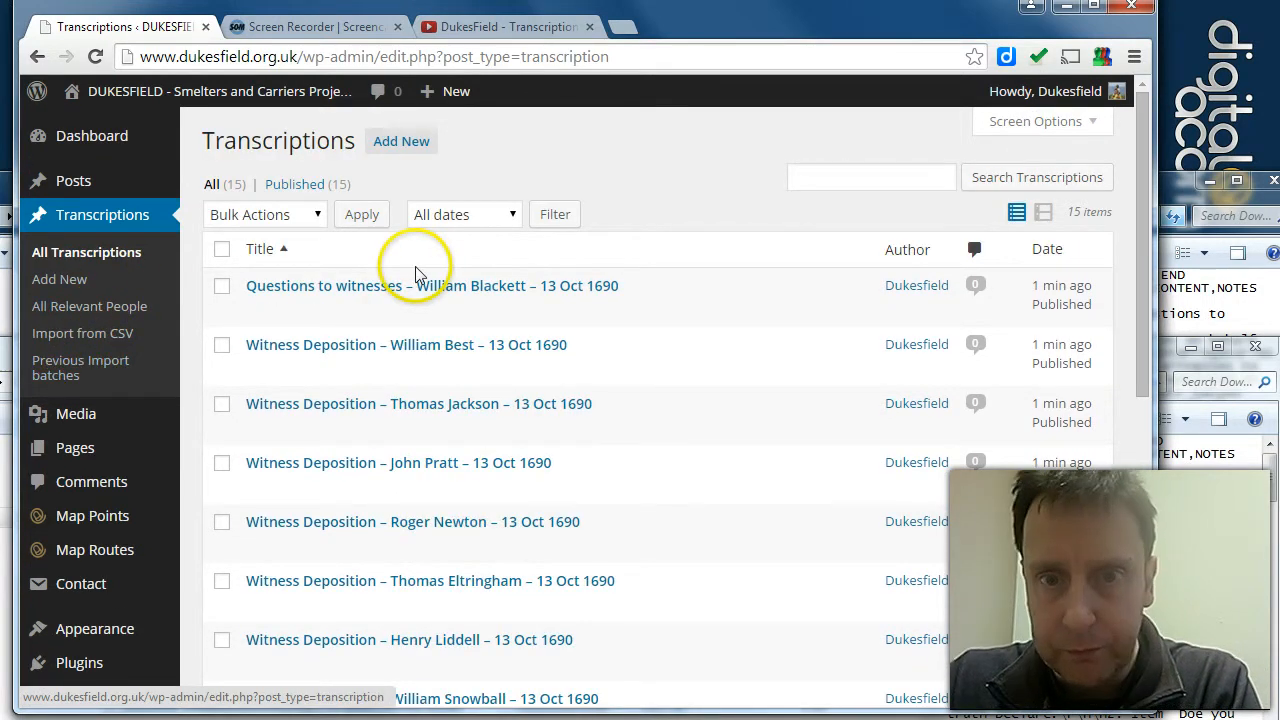
{"action": "mouse_move", "coordinate": [1142, 222]}
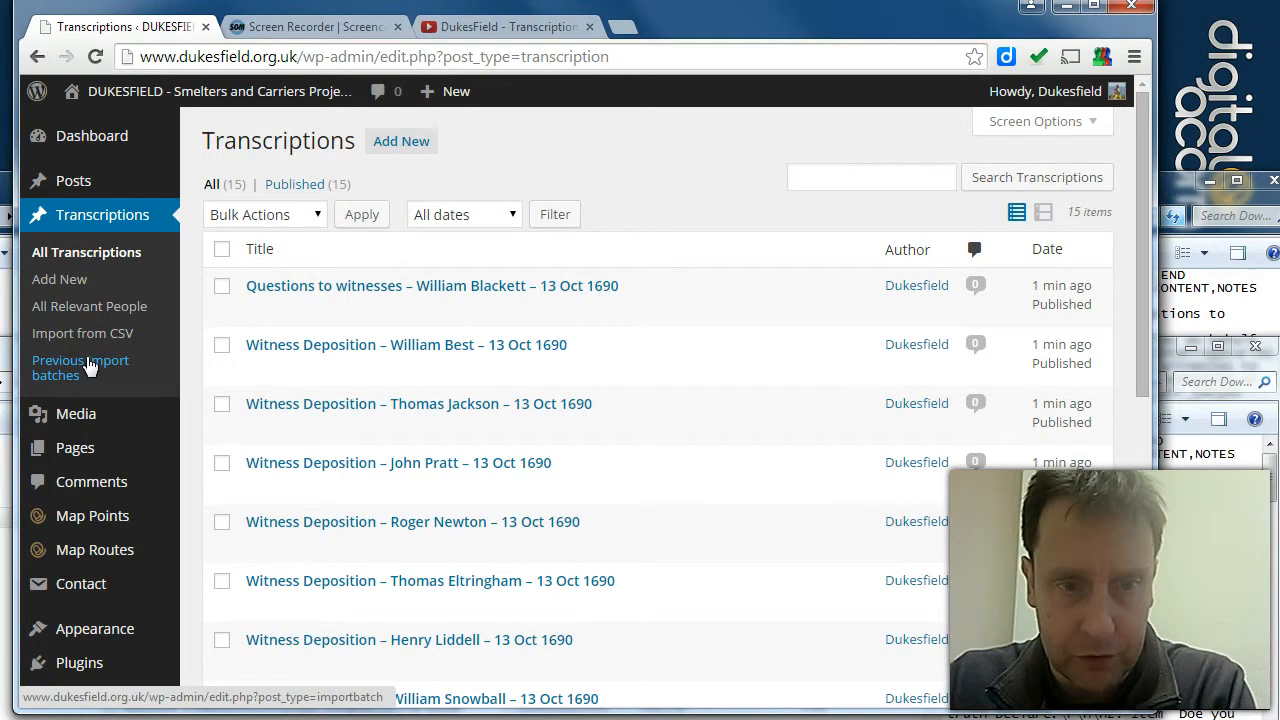
{"action": "mouse_move", "coordinate": [70, 345]}
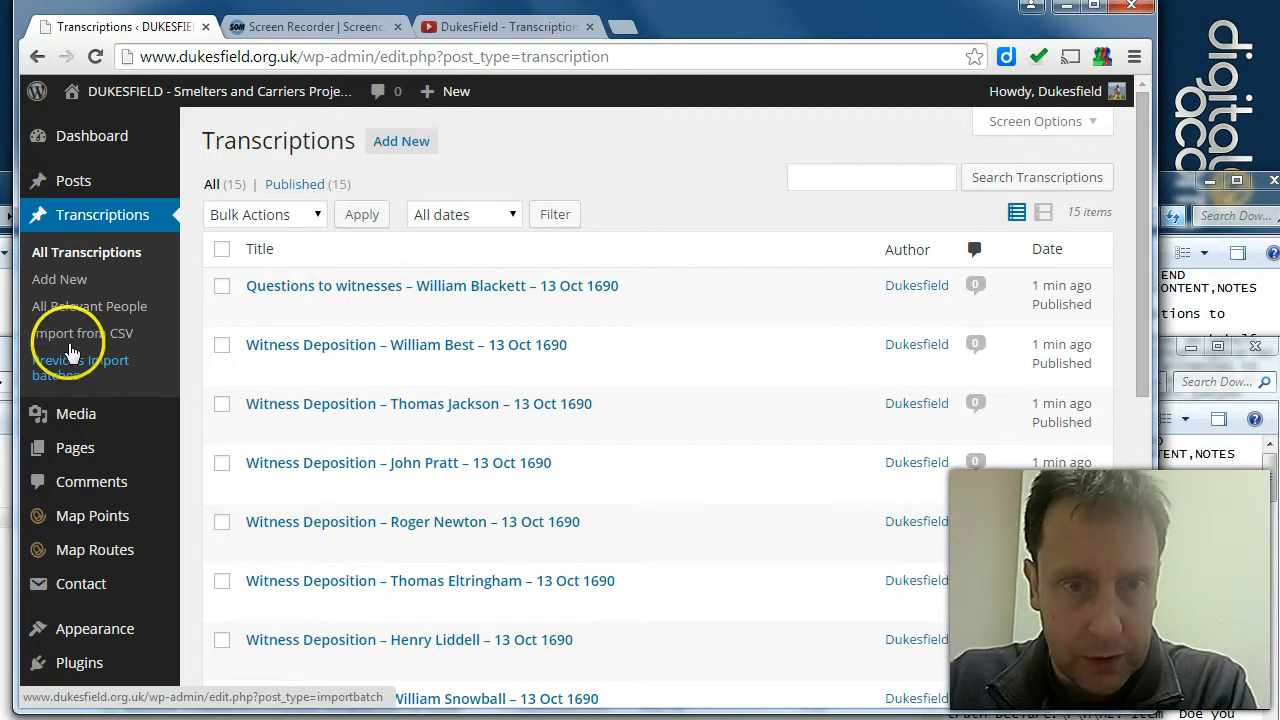
Set Upload #1's Record Office Page to The National Archives and update the batch.
{"action": "left_click", "coordinate": [80, 367]}
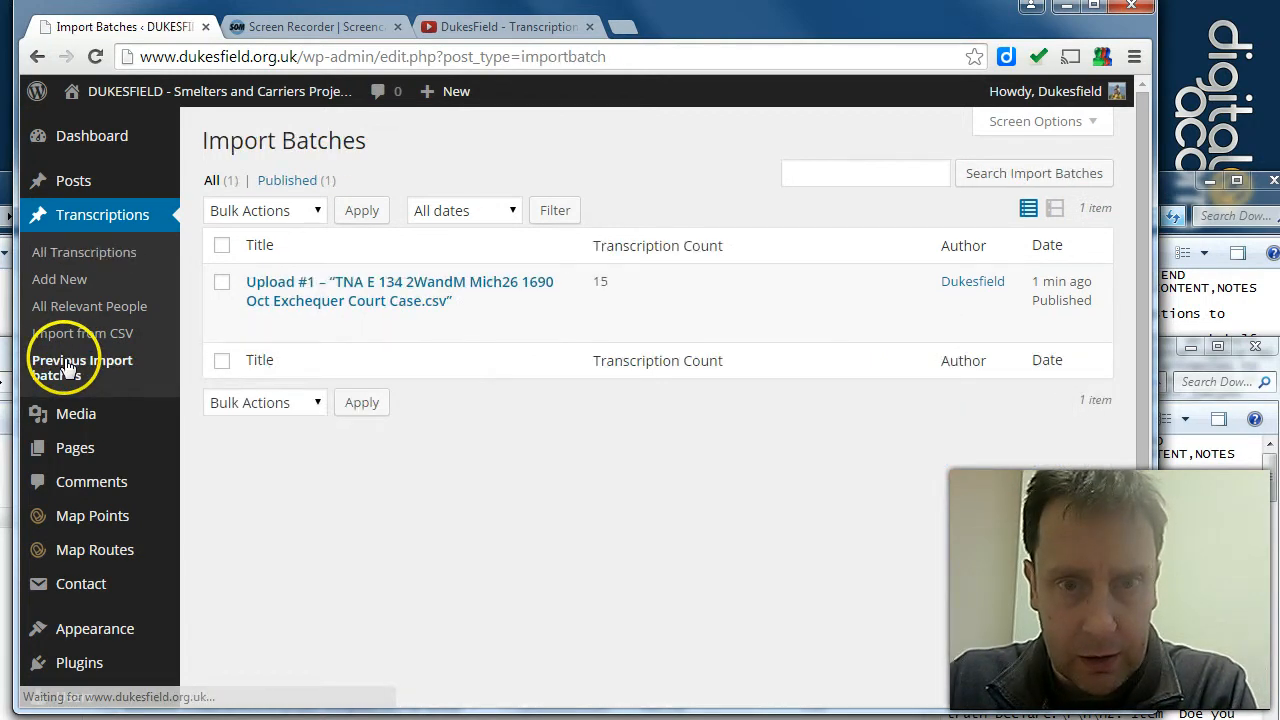
{"action": "mouse_move", "coordinate": [375, 300]}
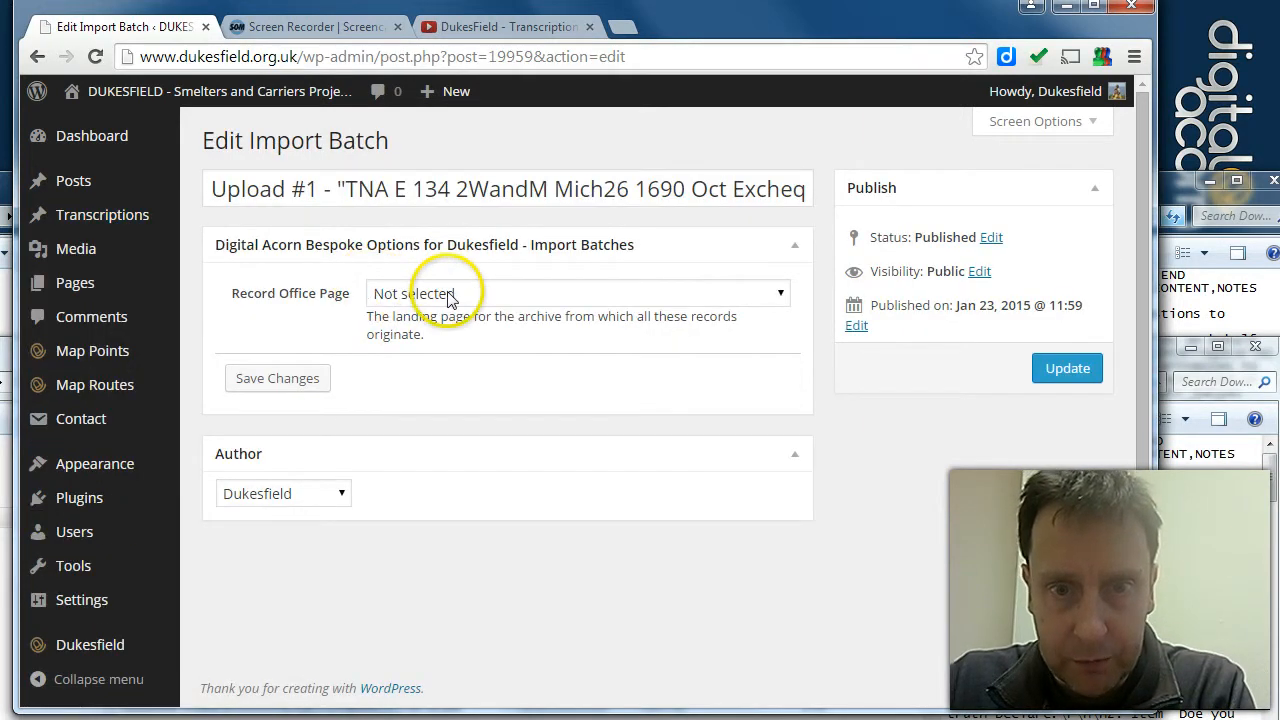
{"action": "left_click", "coordinate": [577, 293]}
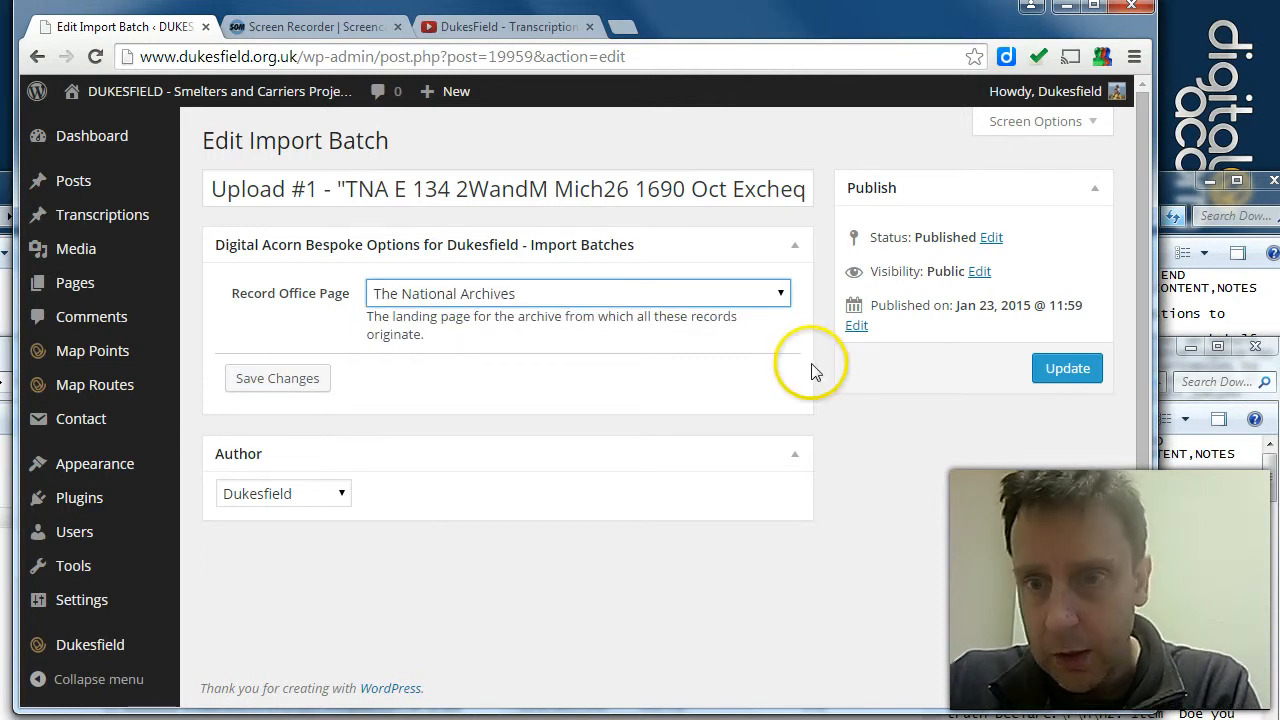
{"action": "left_click", "coordinate": [1067, 368]}
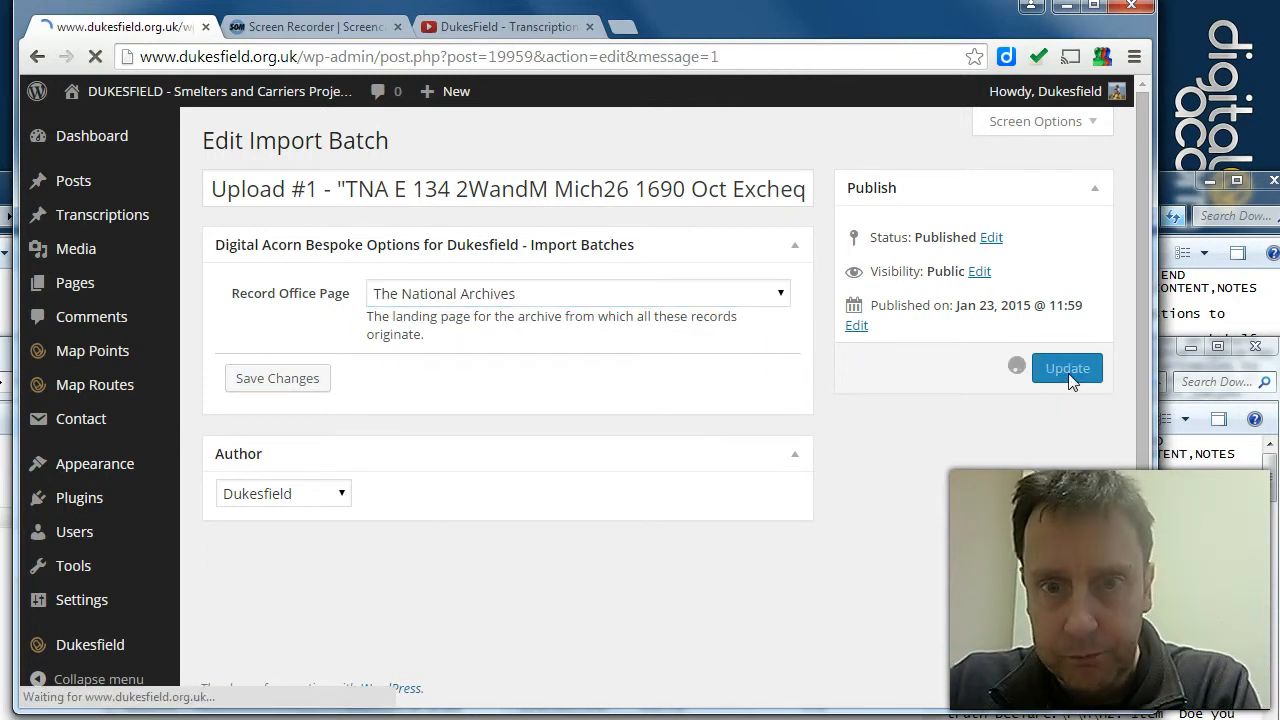
{"action": "left_click", "coordinate": [1066, 368]}
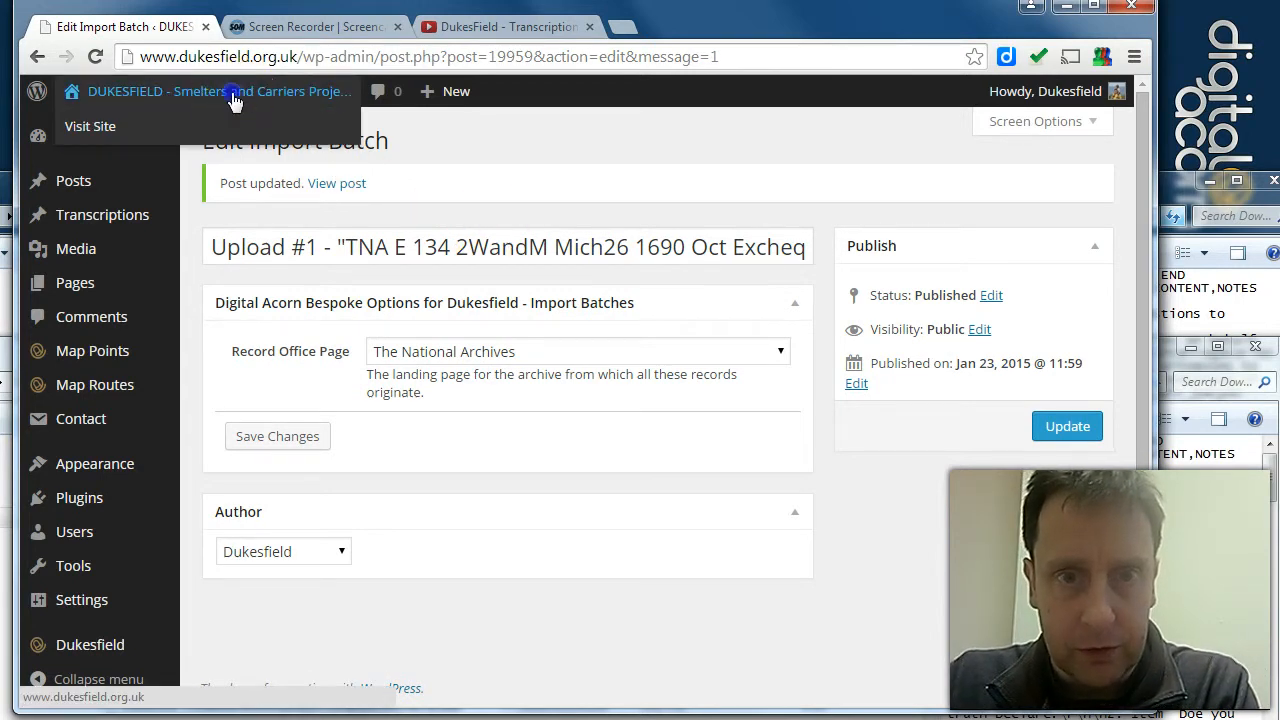
Visit the live site and go through Research and Dukesfield Documents to Search the Archives.
{"action": "left_click", "coordinate": [90, 126]}
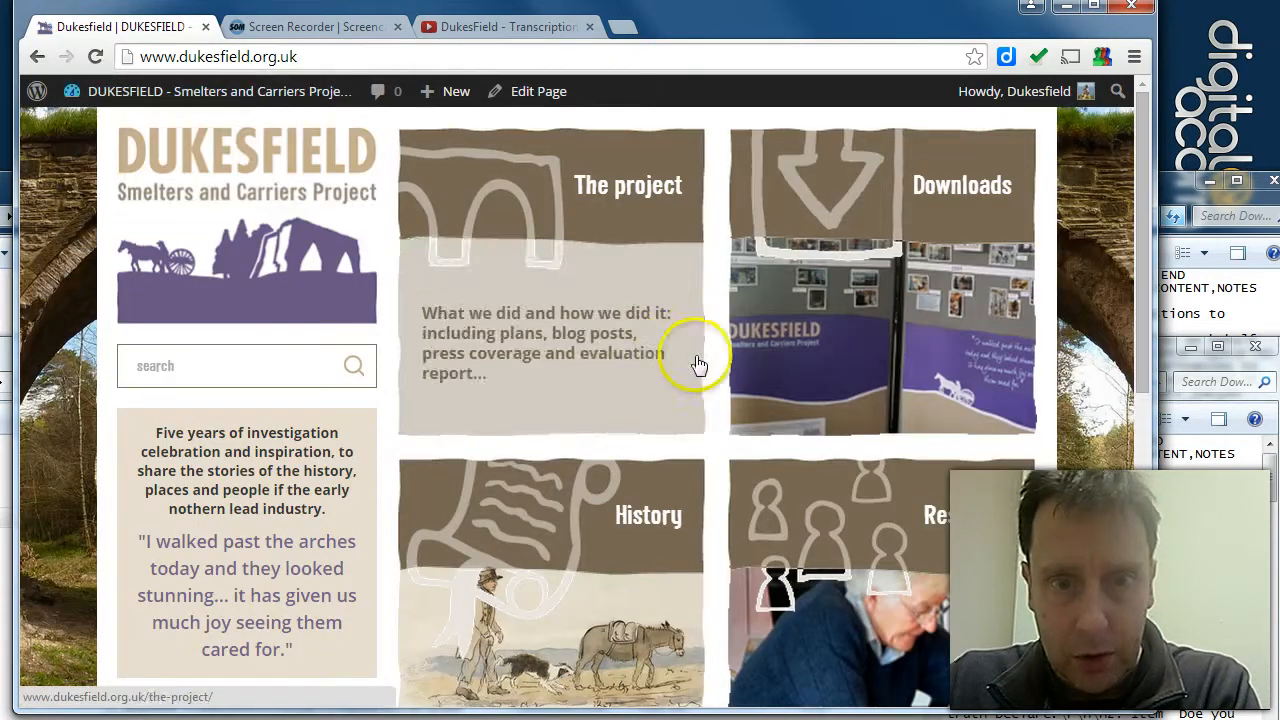
{"action": "scroll", "scroll_direction": "down", "scroll_amount": 3}
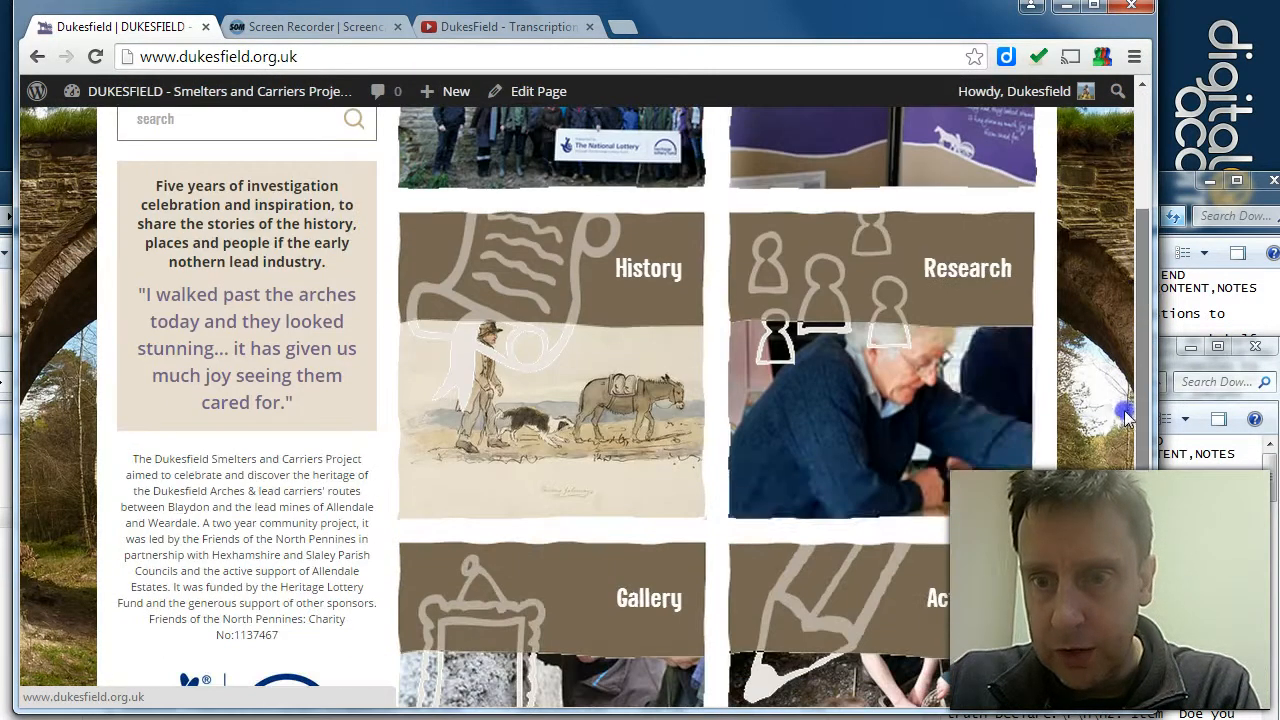
{"action": "left_click", "coordinate": [880, 365]}
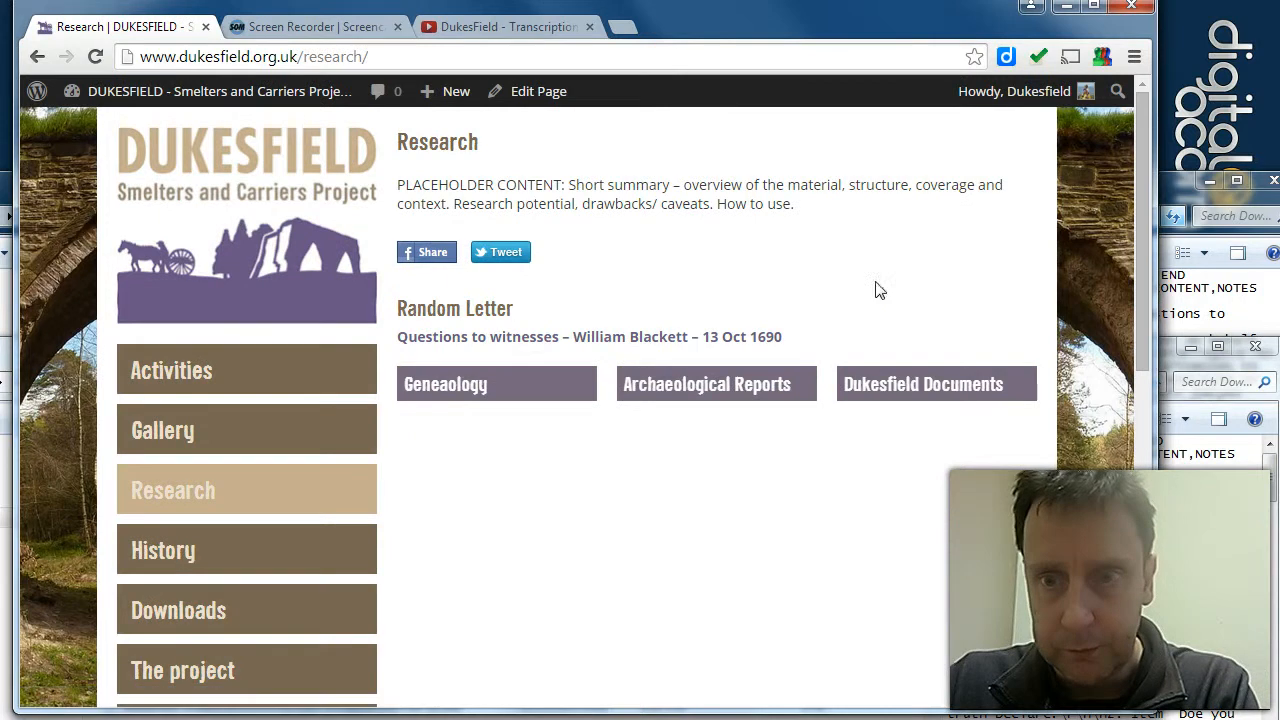
{"action": "scroll", "scroll_direction": "down", "scroll_amount": 3}
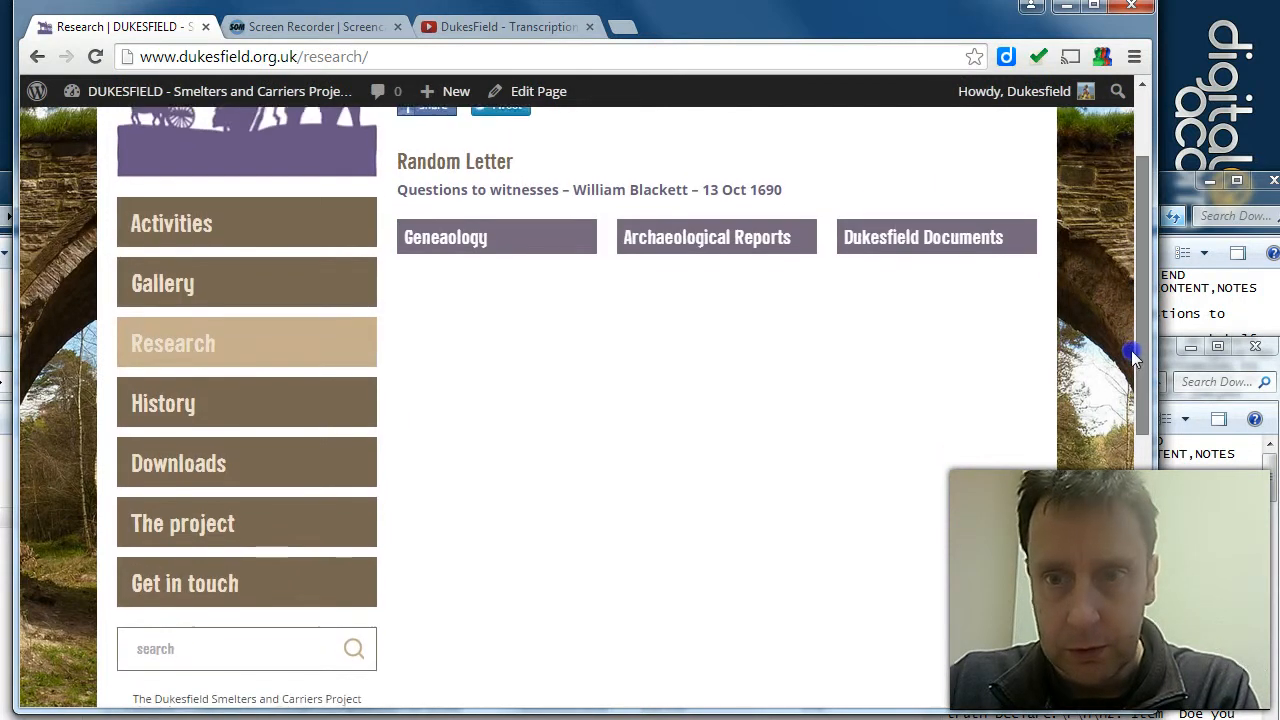
{"action": "left_click", "coordinate": [922, 237]}
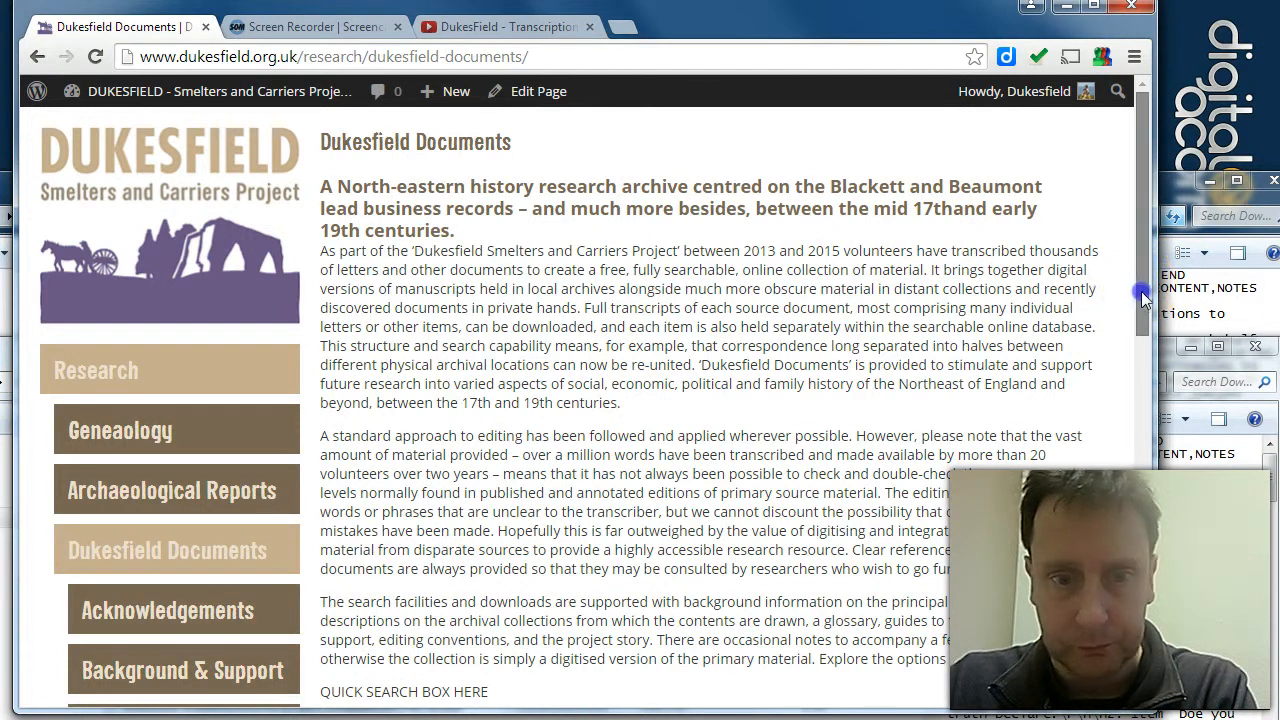
{"action": "left_click", "coordinate": [170, 549]}
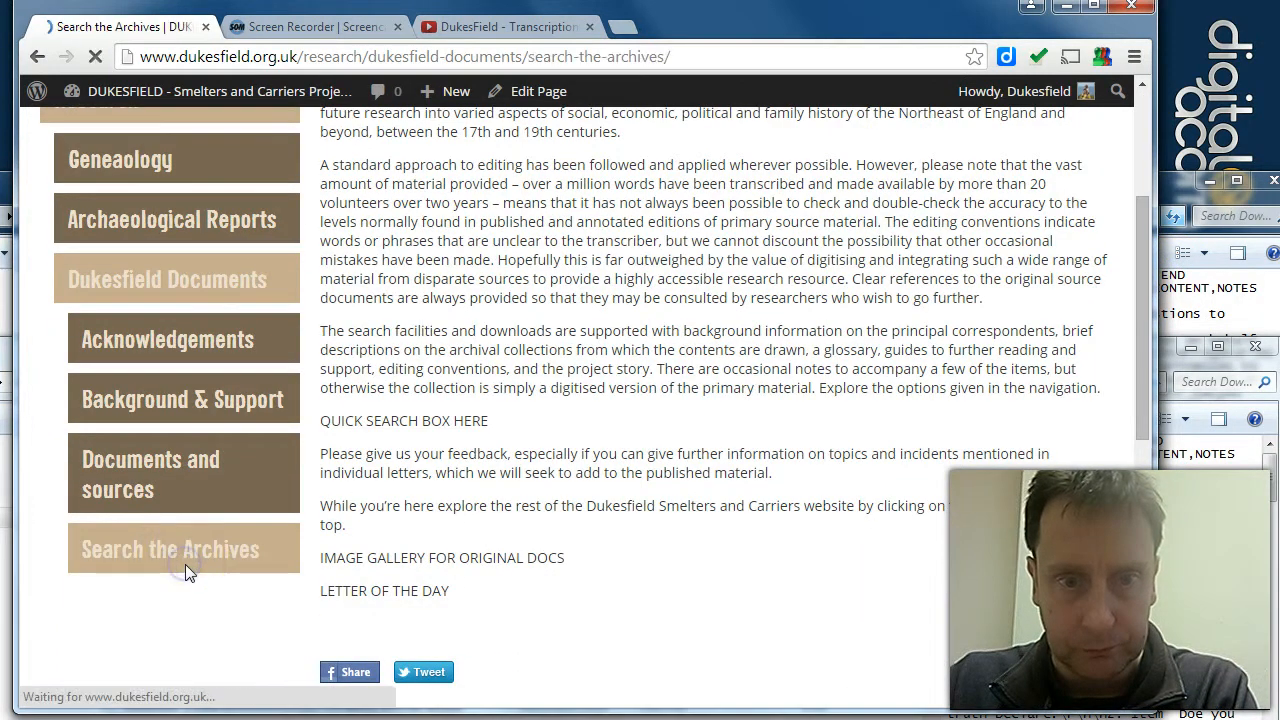
Preview the first result, then open the William Blackett 13 Oct 1690 questions transcription.
{"action": "left_click", "coordinate": [170, 549]}
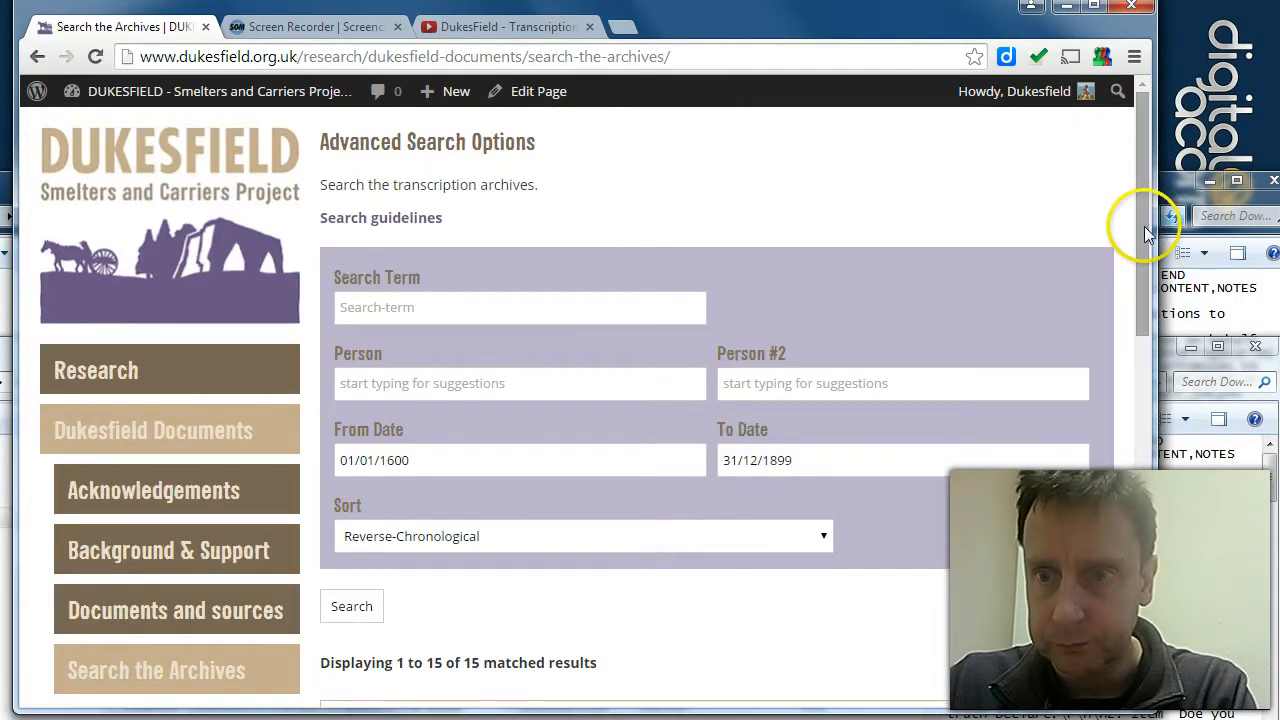
{"action": "scroll", "scroll_direction": "down", "scroll_amount": 3}
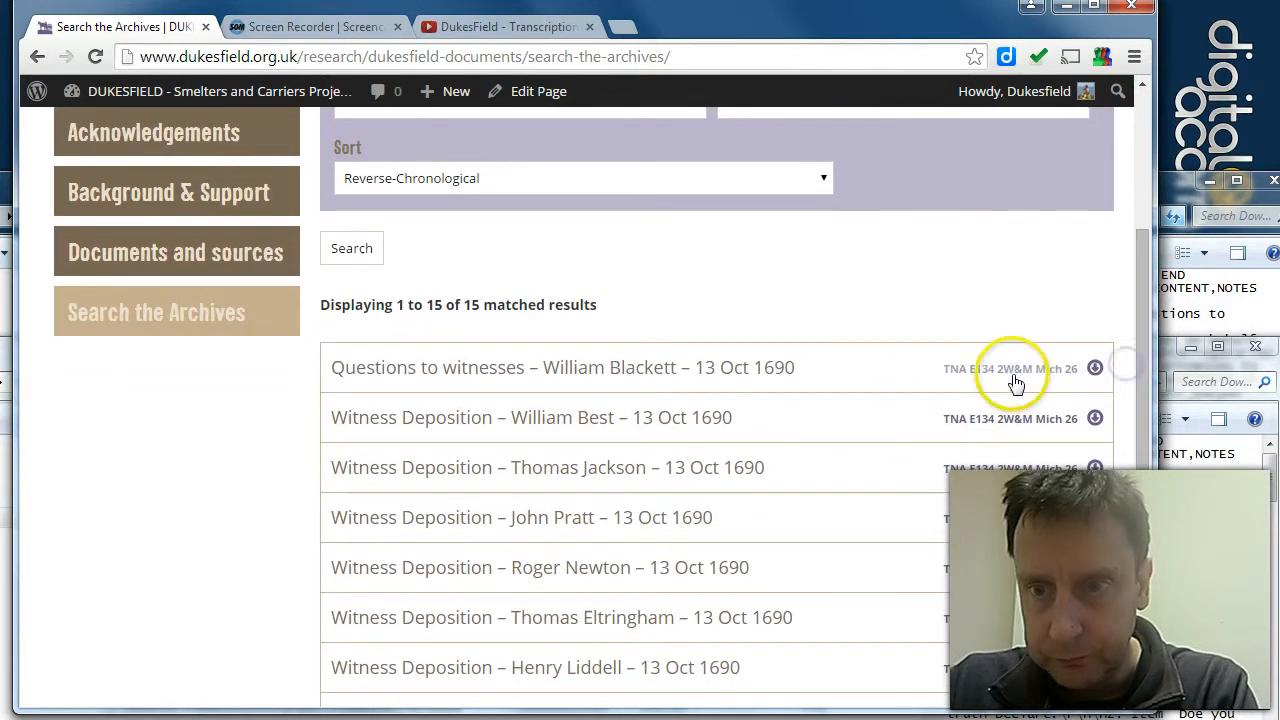
{"action": "mouse_move", "coordinate": [865, 355]}
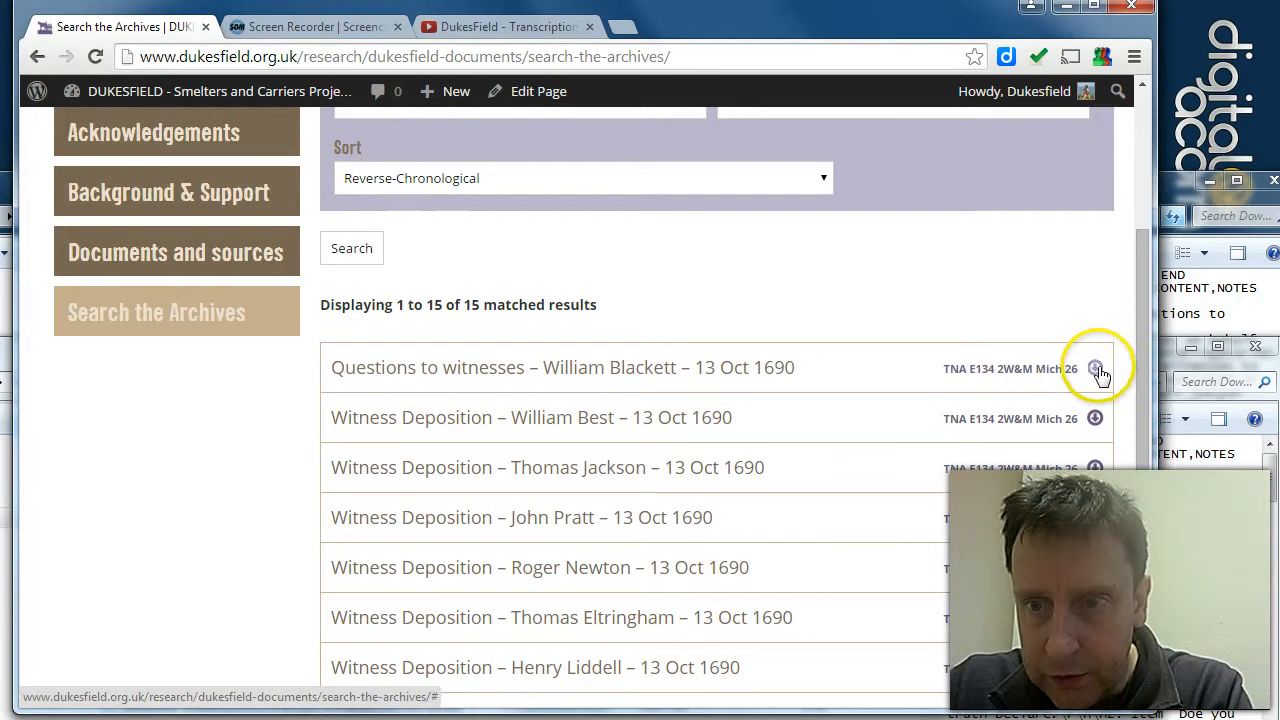
{"action": "left_click", "coordinate": [1095, 368]}
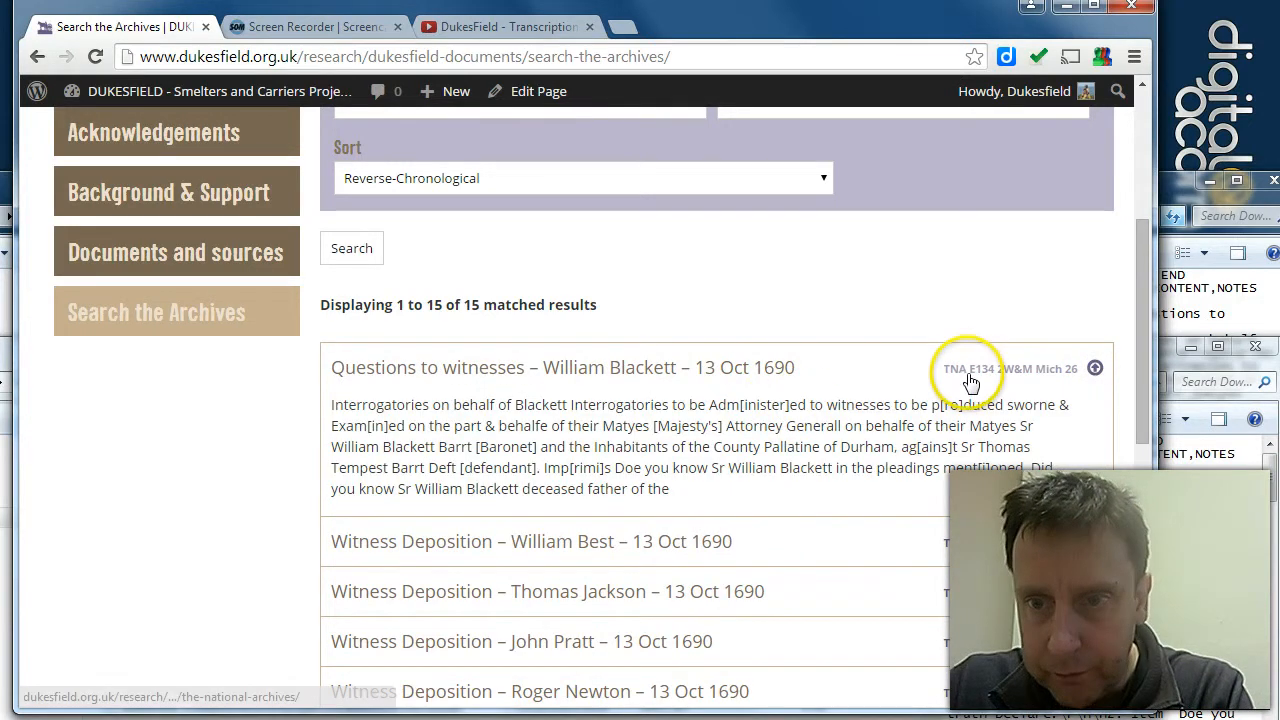
{"action": "mouse_move", "coordinate": [790, 367]}
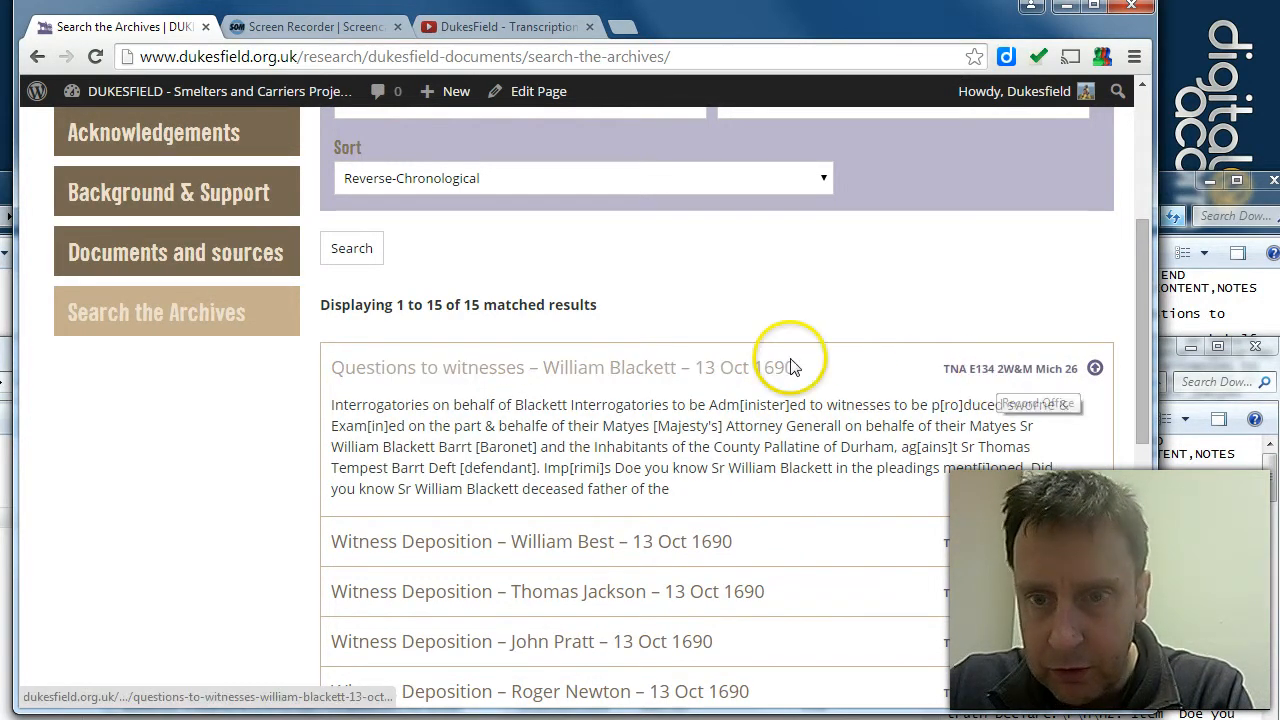
{"action": "left_click", "coordinate": [547, 367]}
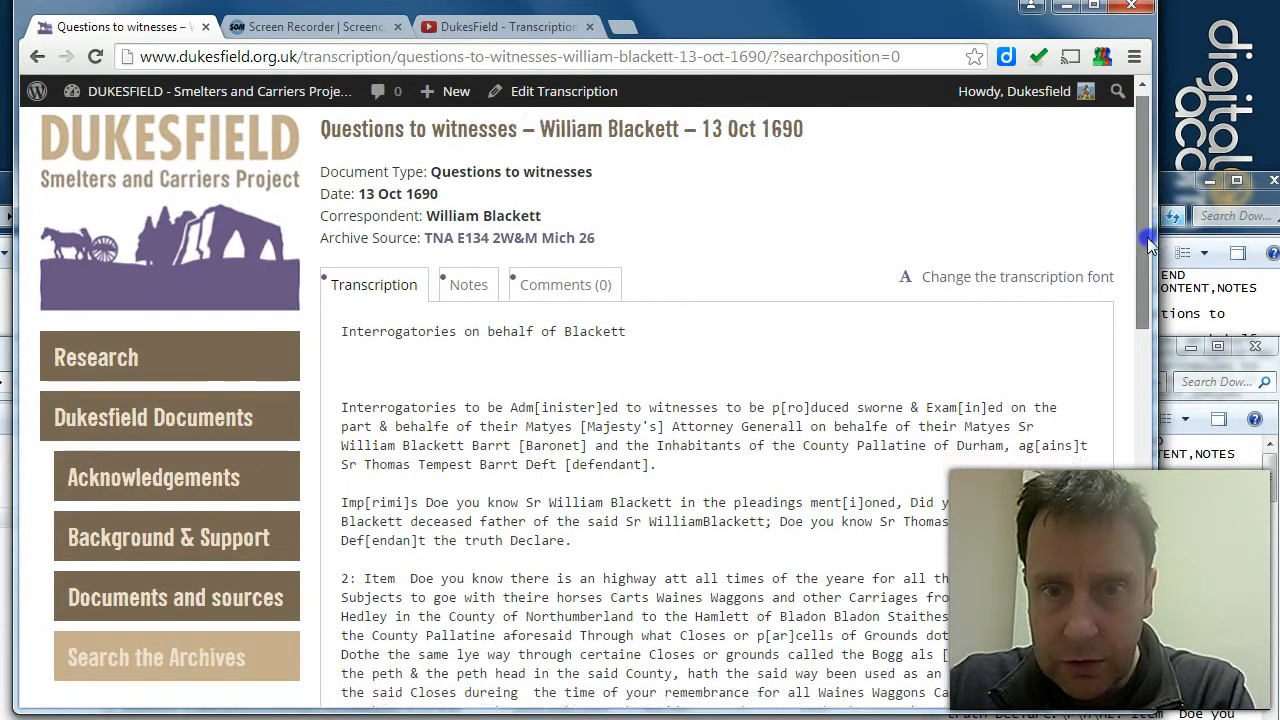
{"action": "scroll", "scroll_direction": "down", "scroll_amount": 3}
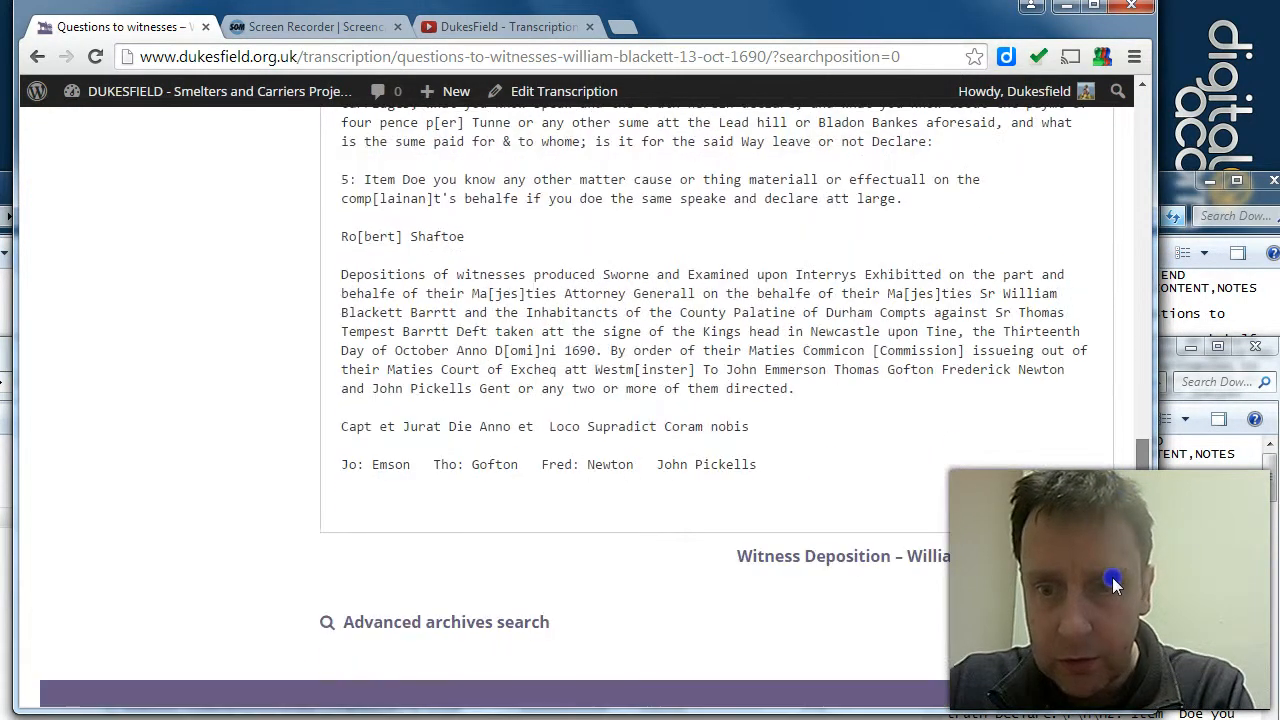
{"action": "scroll", "scroll_direction": "up", "scroll_amount": 3}
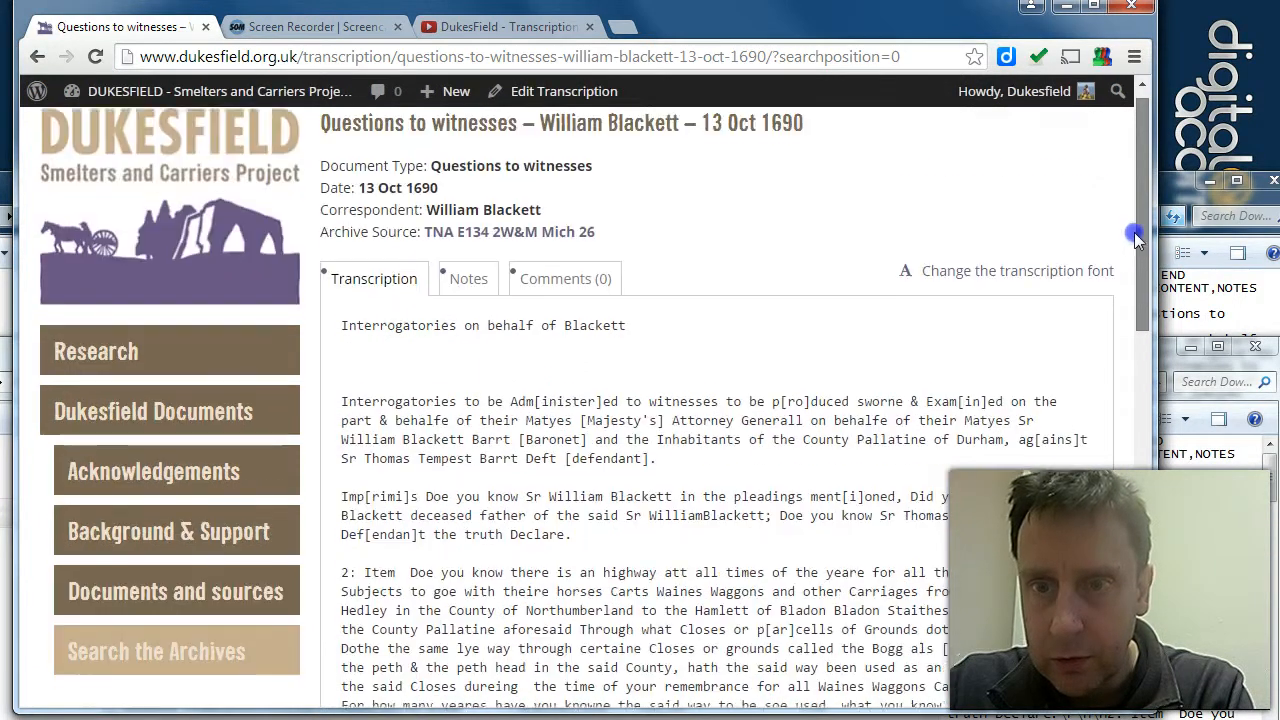